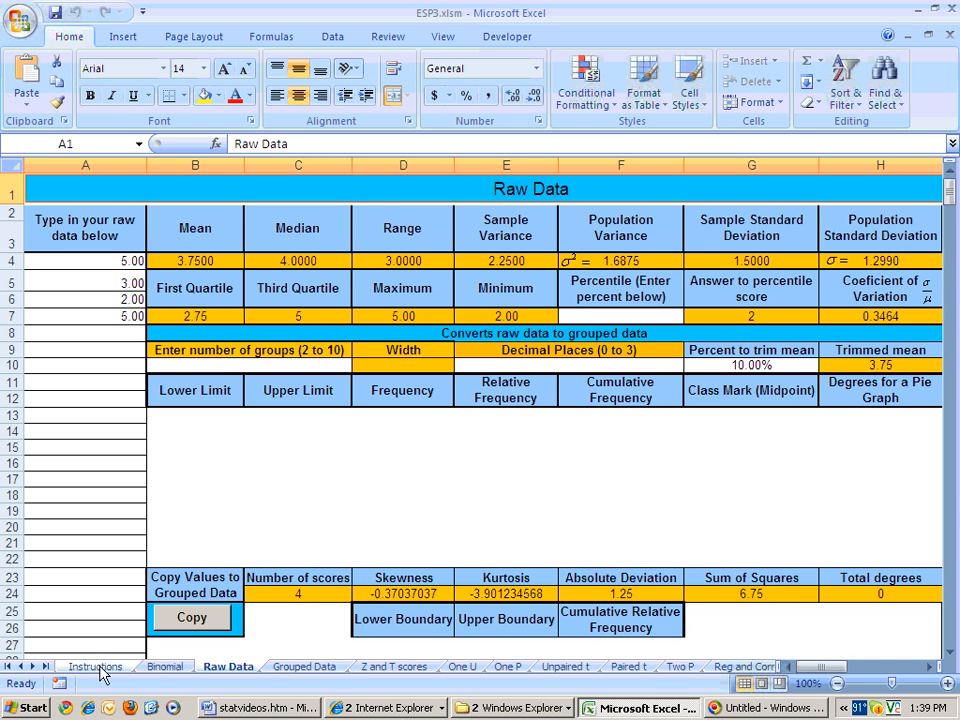
mouse_move(44, 668)
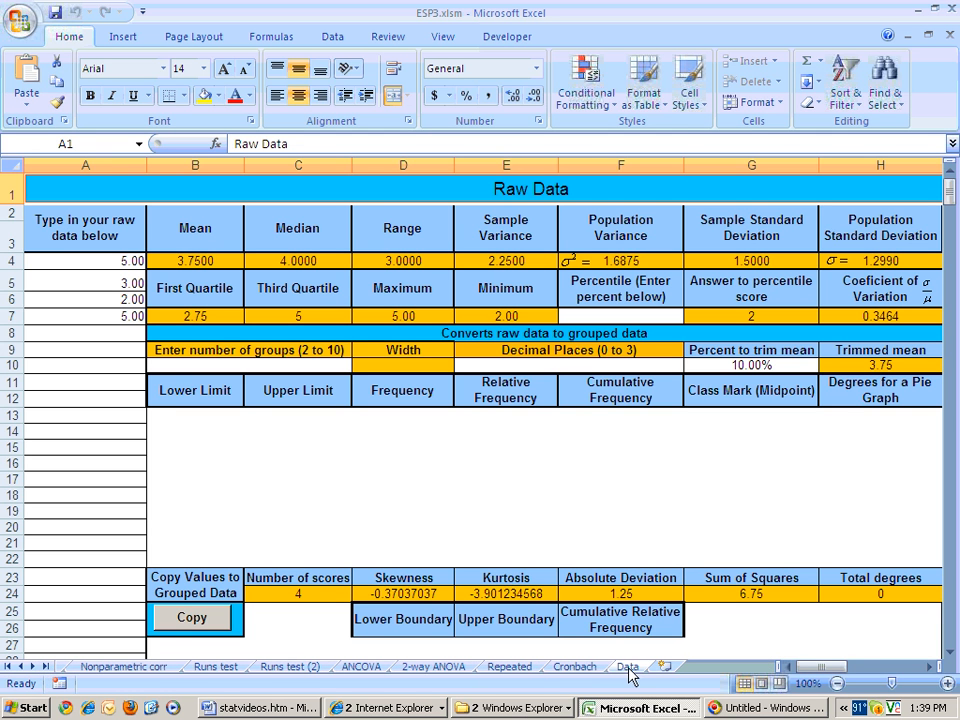
Copy the 20 scores in A3:A22 of the Data sheet's Raw Data 1 column
left_click(628, 666)
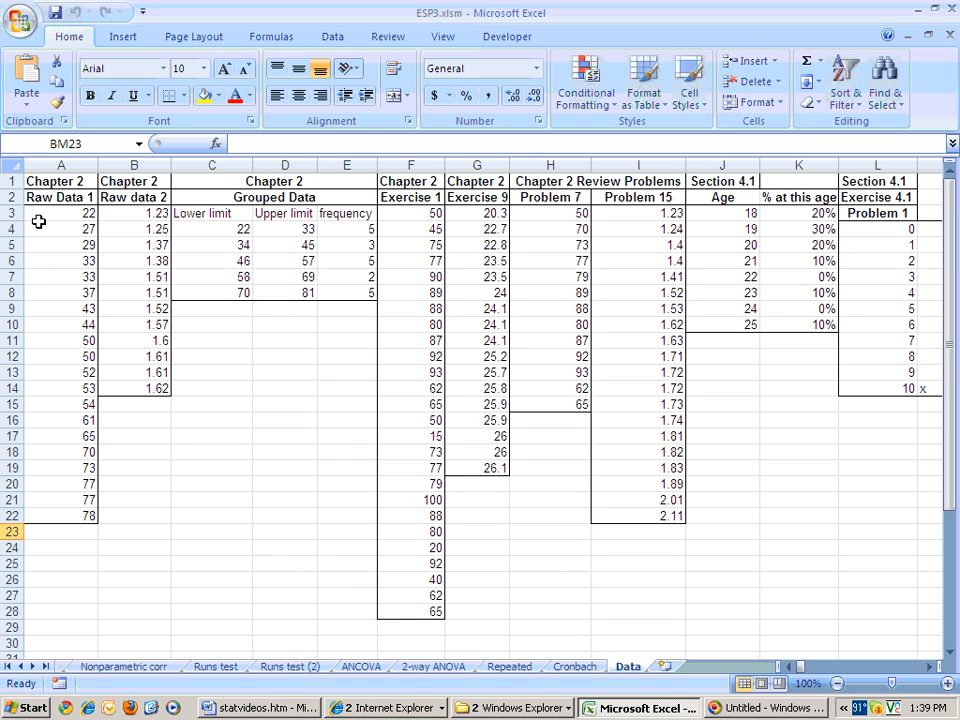
mouse_move(690, 272)
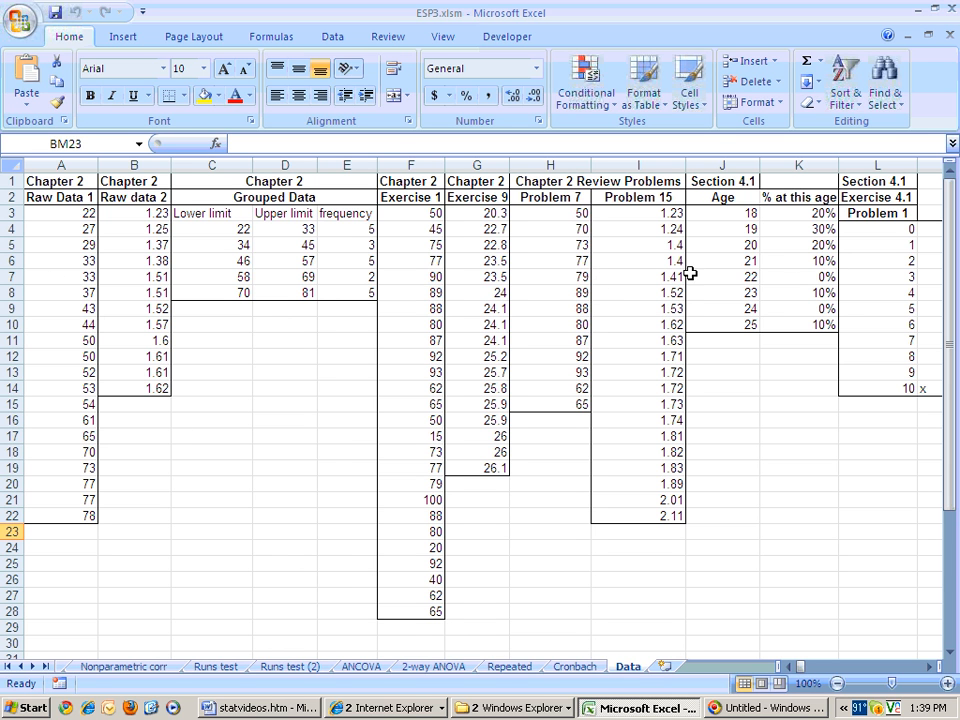
mouse_move(596, 448)
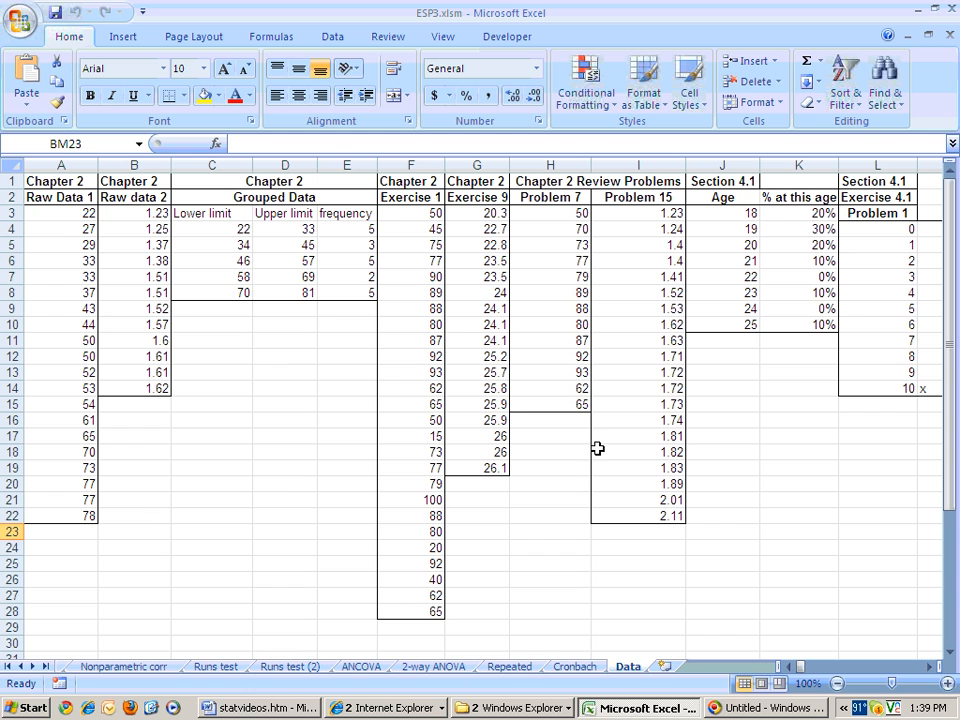
mouse_move(60, 218)
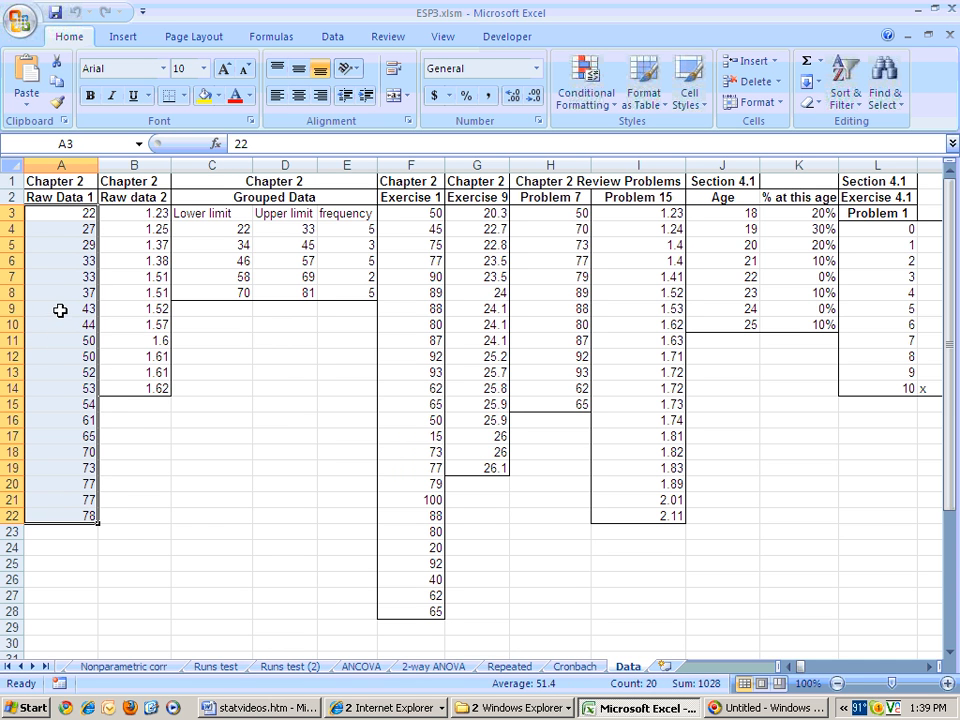
right_click(60, 310)
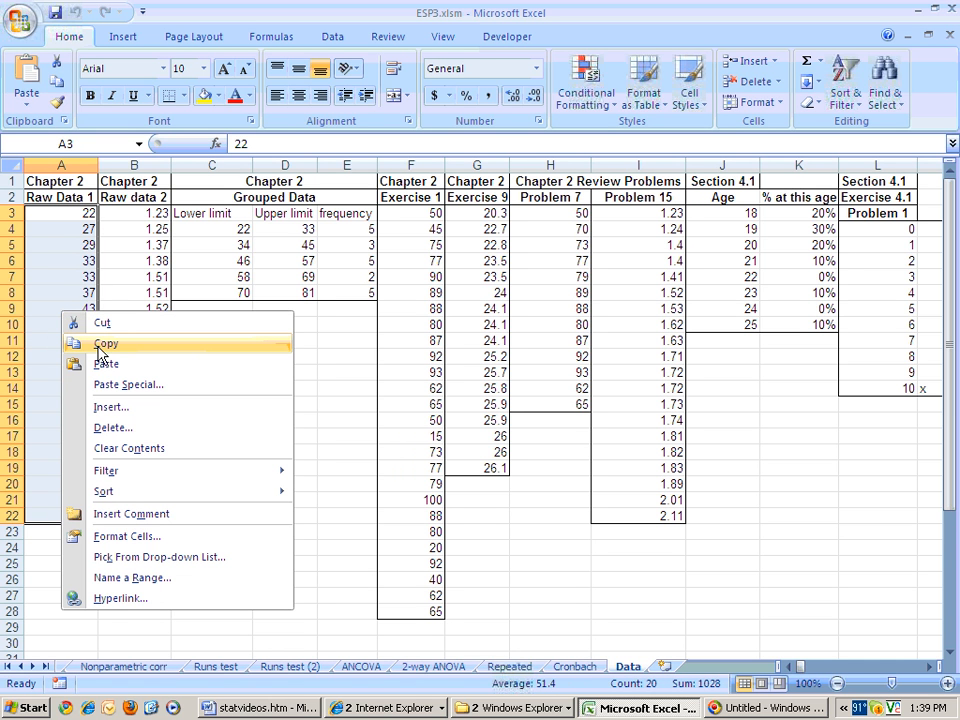
left_click(104, 344)
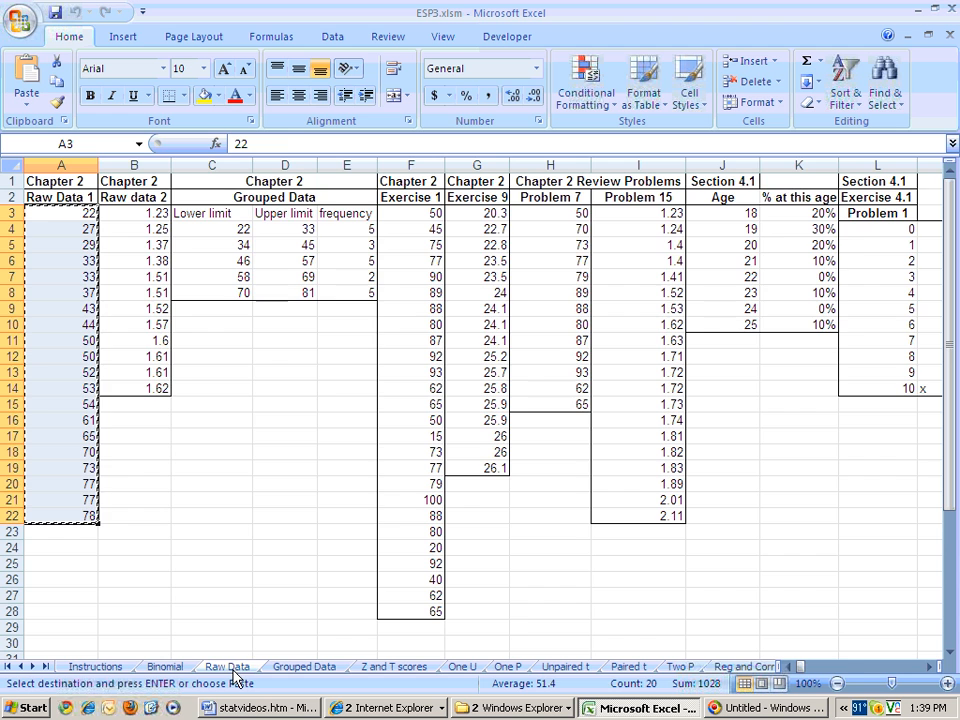
Paste the scores into Raw Data cell A4 as values only so the statistics recalculate
left_click(228, 666)
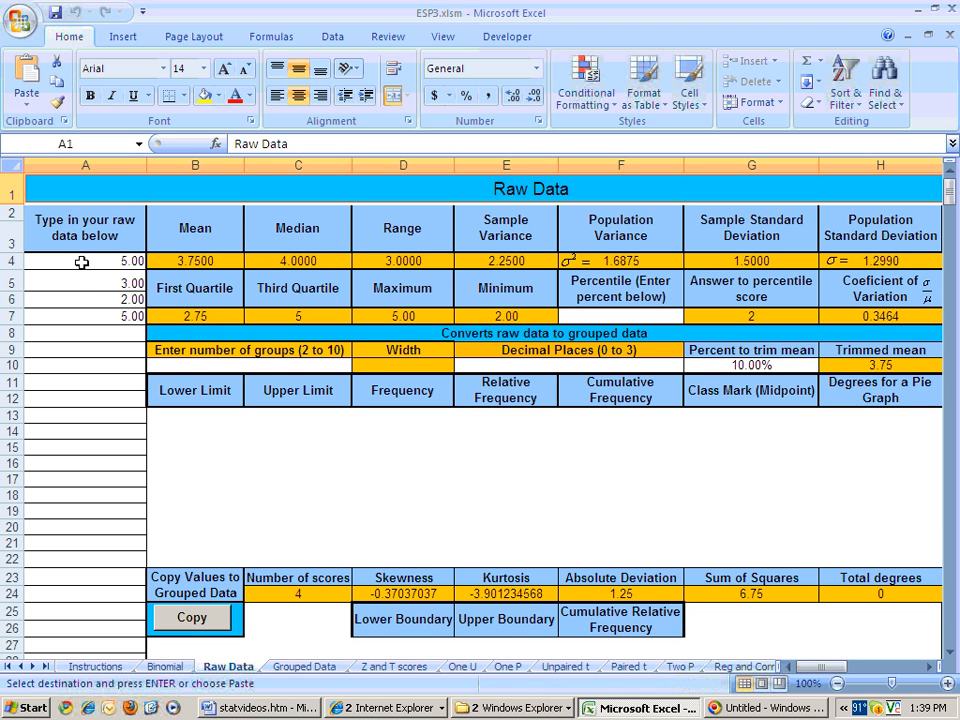
left_click(84, 260)
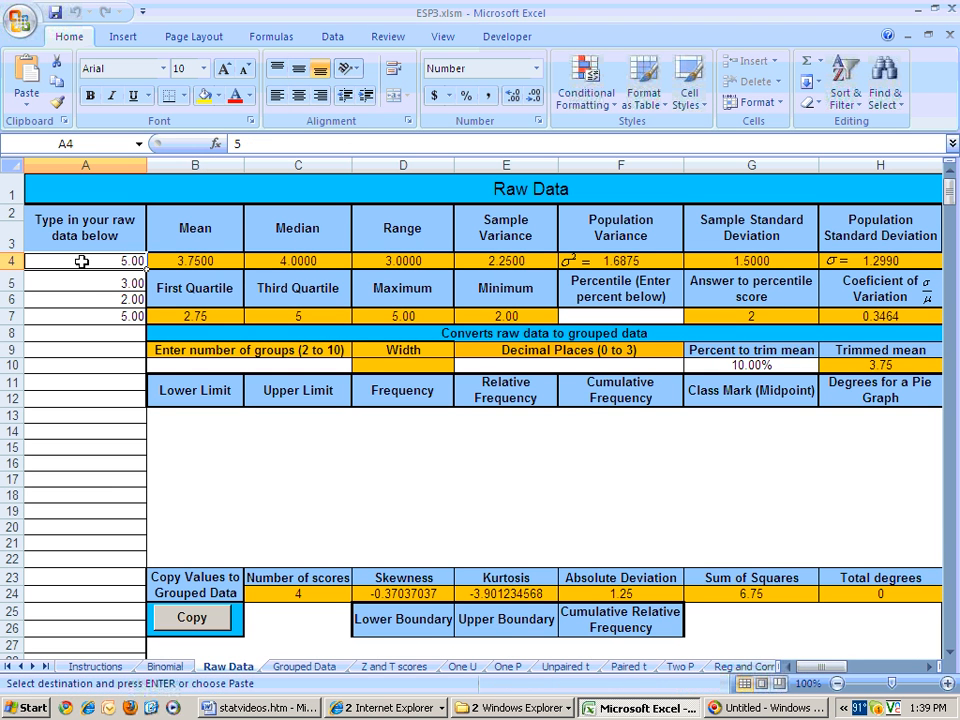
right_click(84, 260)
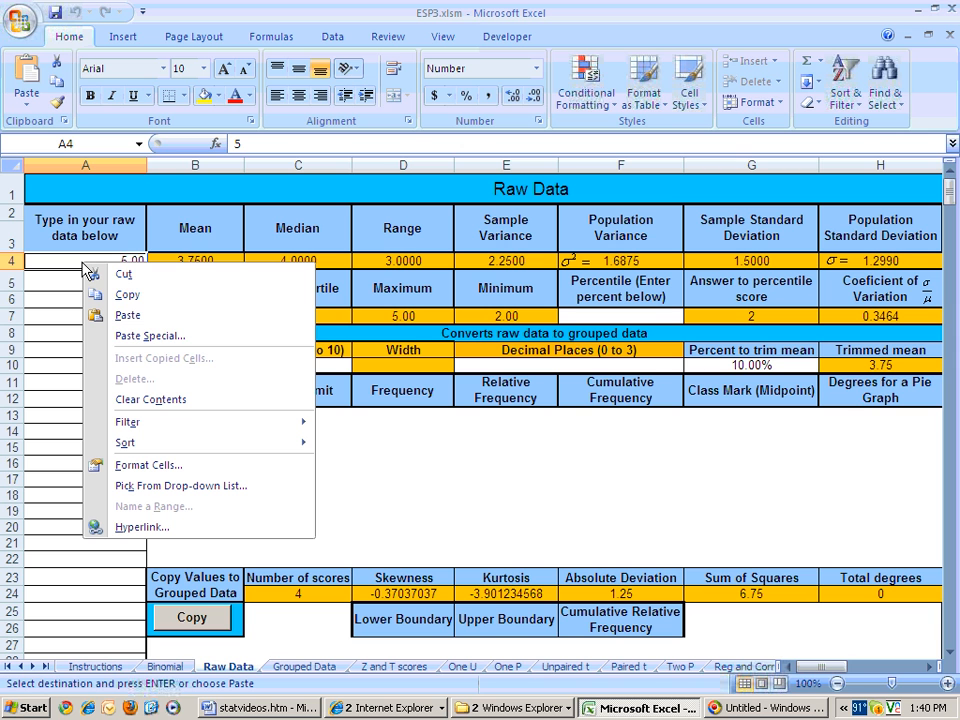
mouse_move(150, 336)
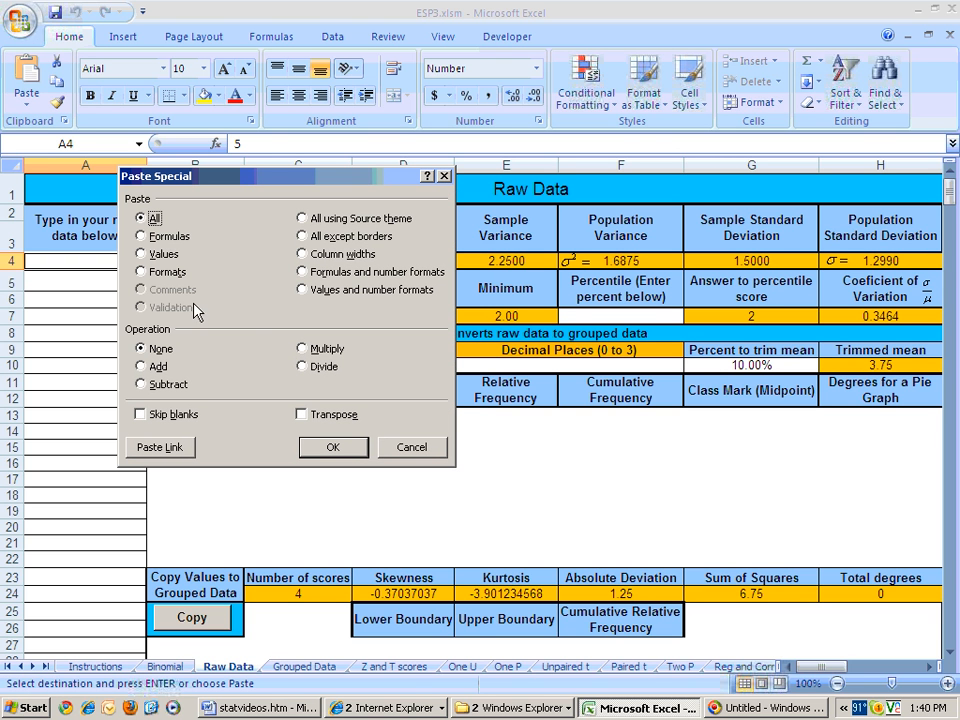
mouse_move(148, 268)
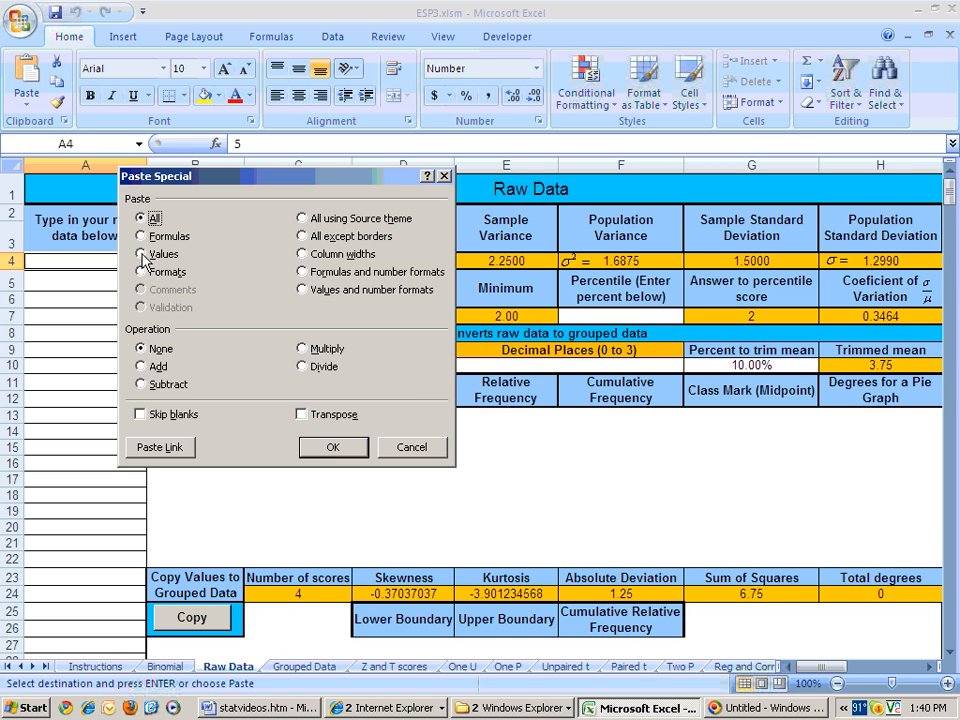
left_click(140, 252)
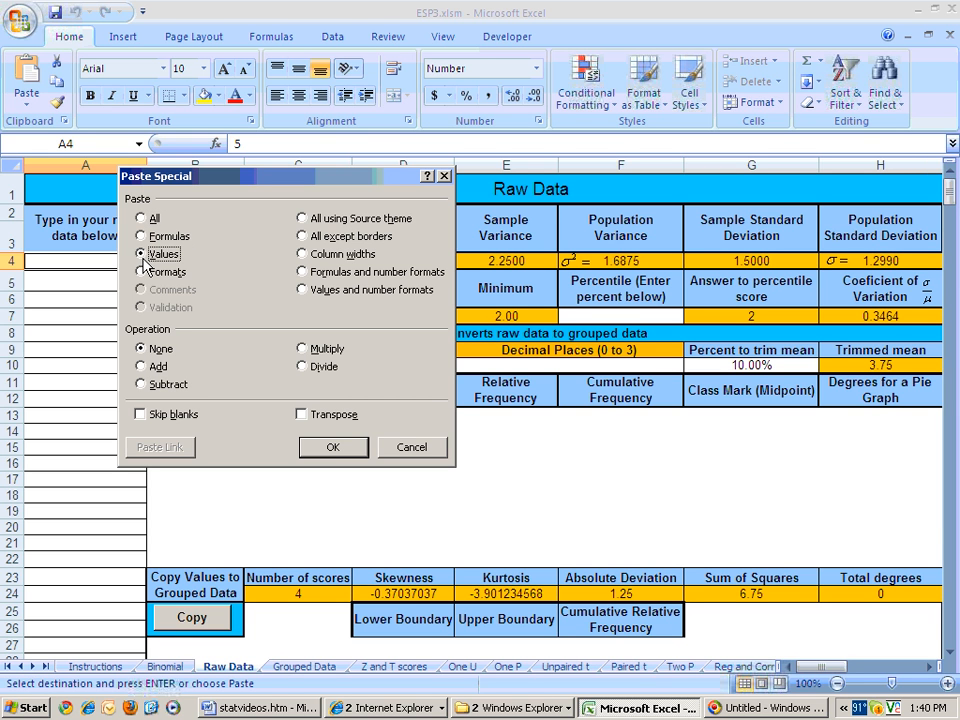
mouse_move(284, 500)
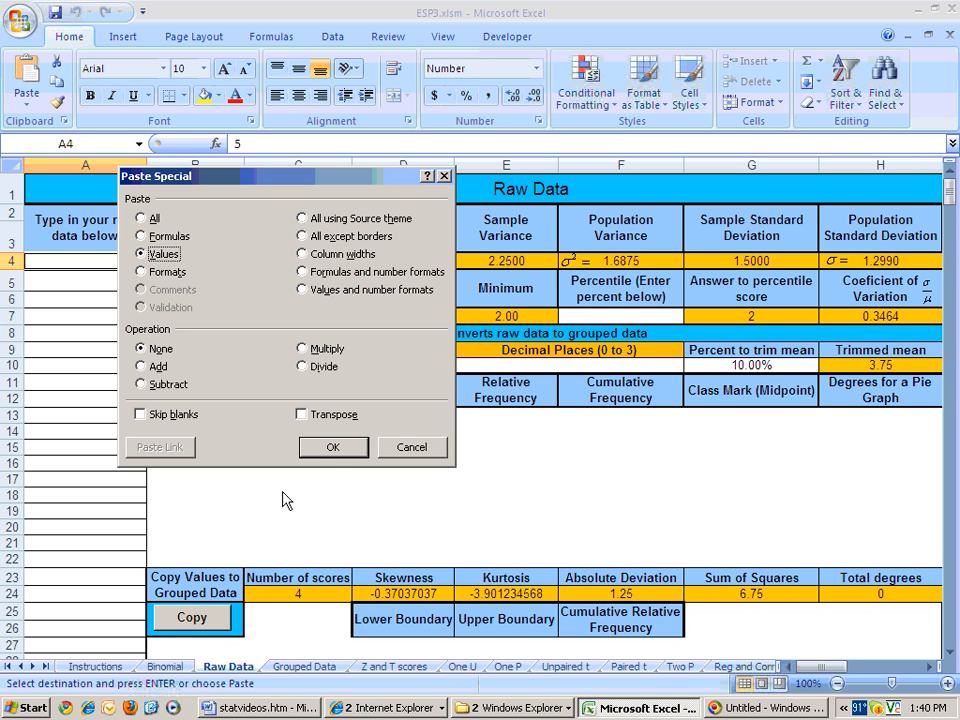
left_click(332, 448)
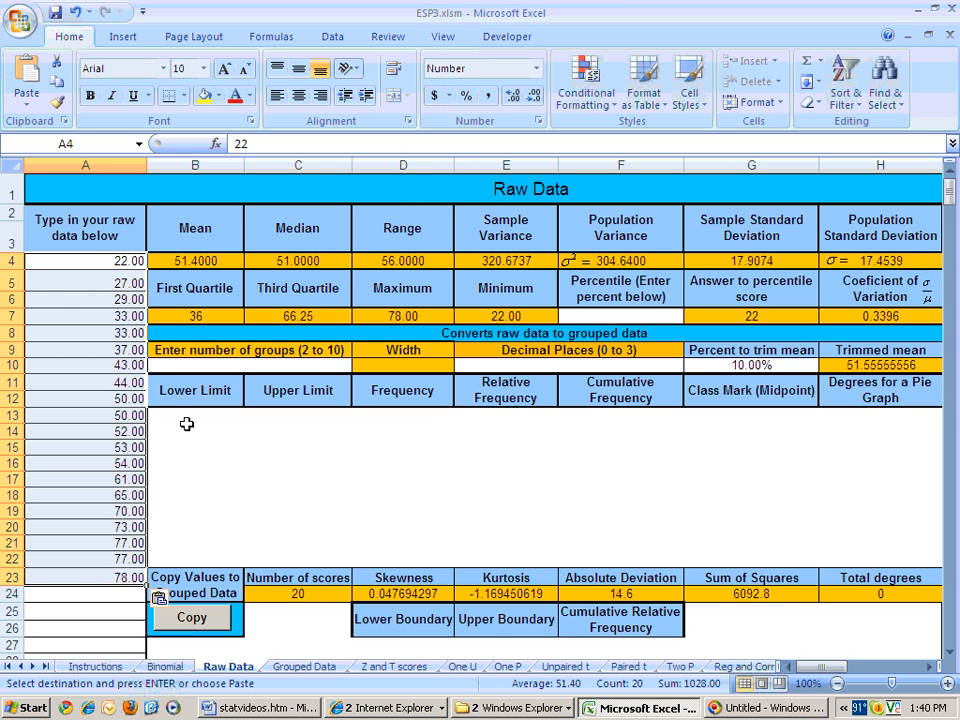
Enter 5 groups and 0 decimal places for the grouped frequency table
left_click(84, 528)
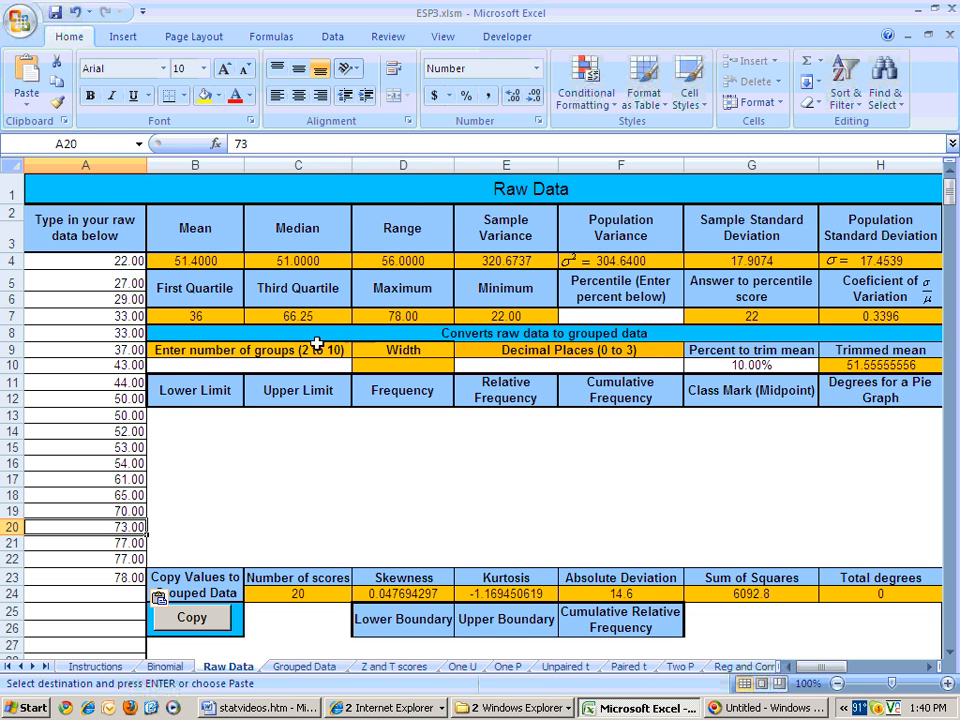
mouse_move(236, 370)
type("0")
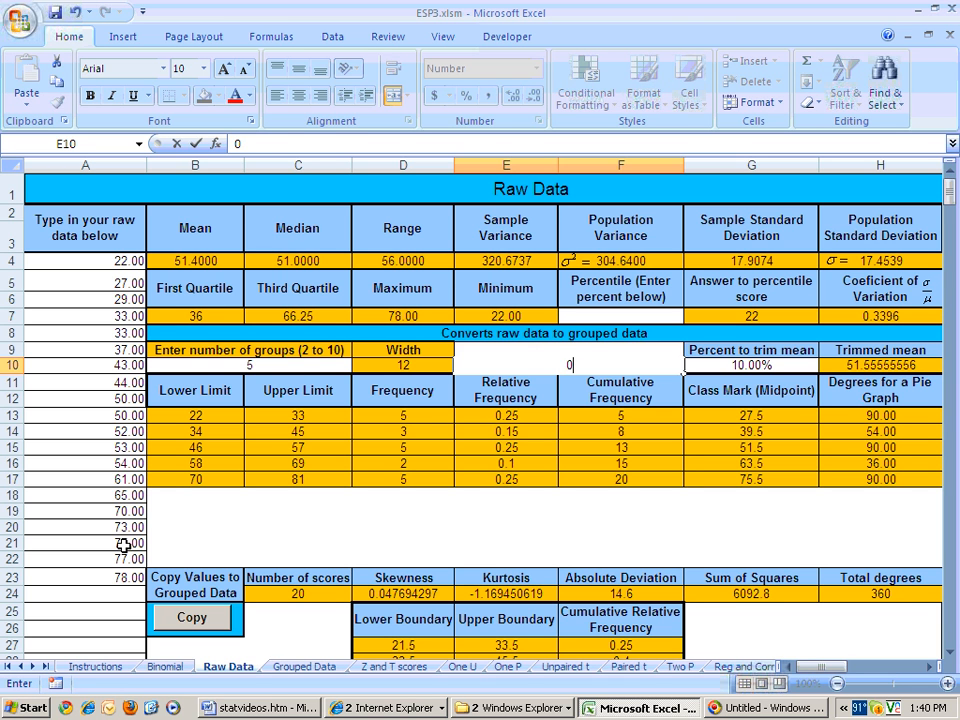
left_click(504, 390)
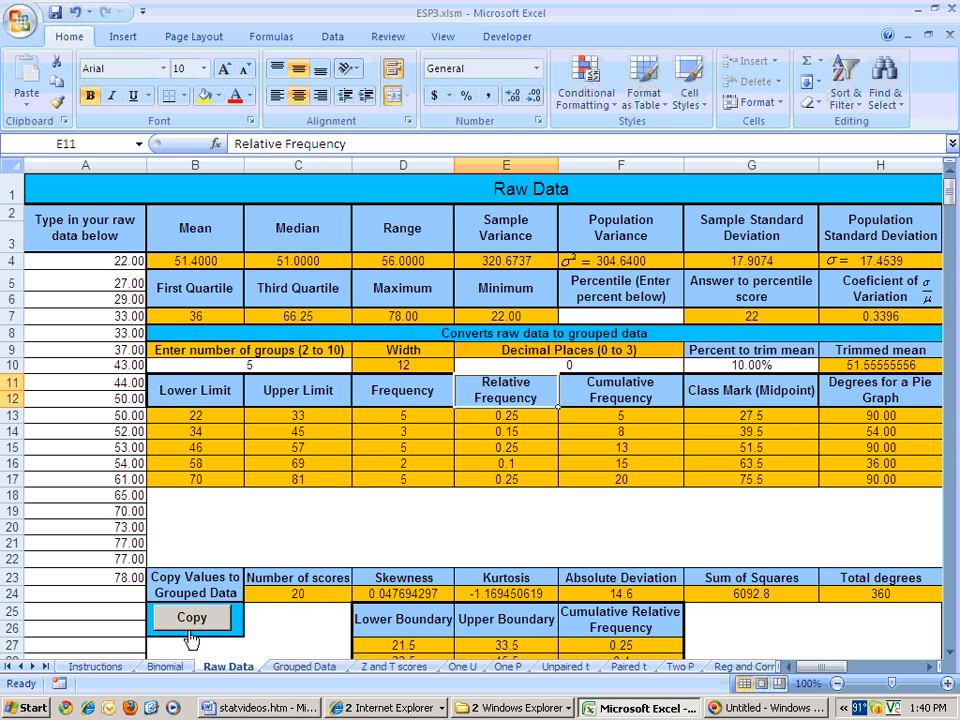
mouse_move(510, 482)
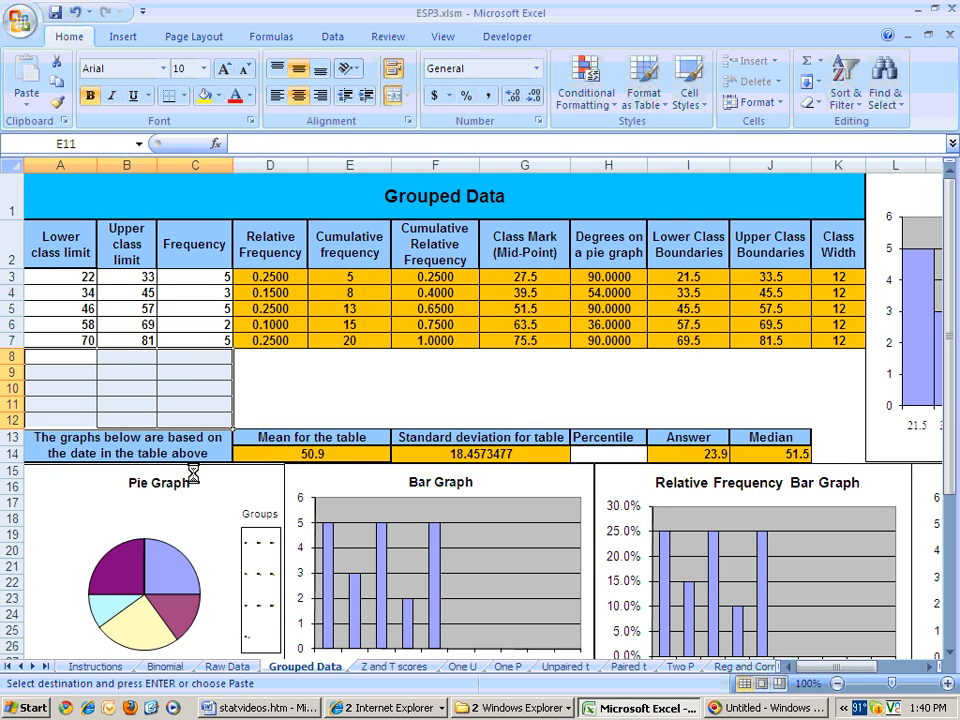
Copy the five rows of class limits and frequencies in B13:D17 on Raw Data
left_click(60, 356)
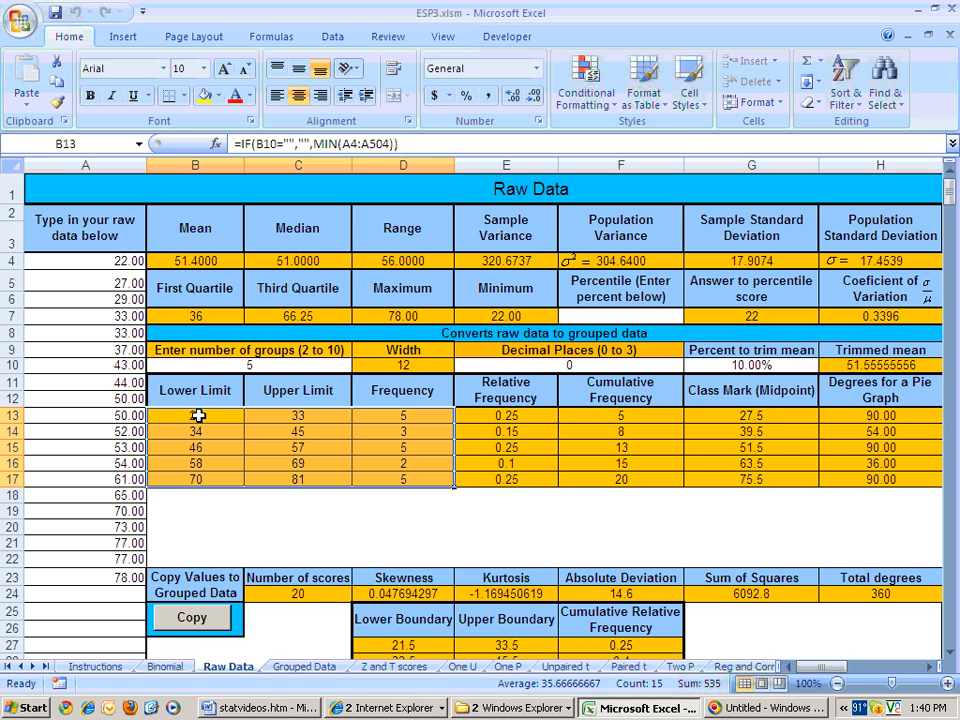
left_click_drag(196, 414, 402, 464)
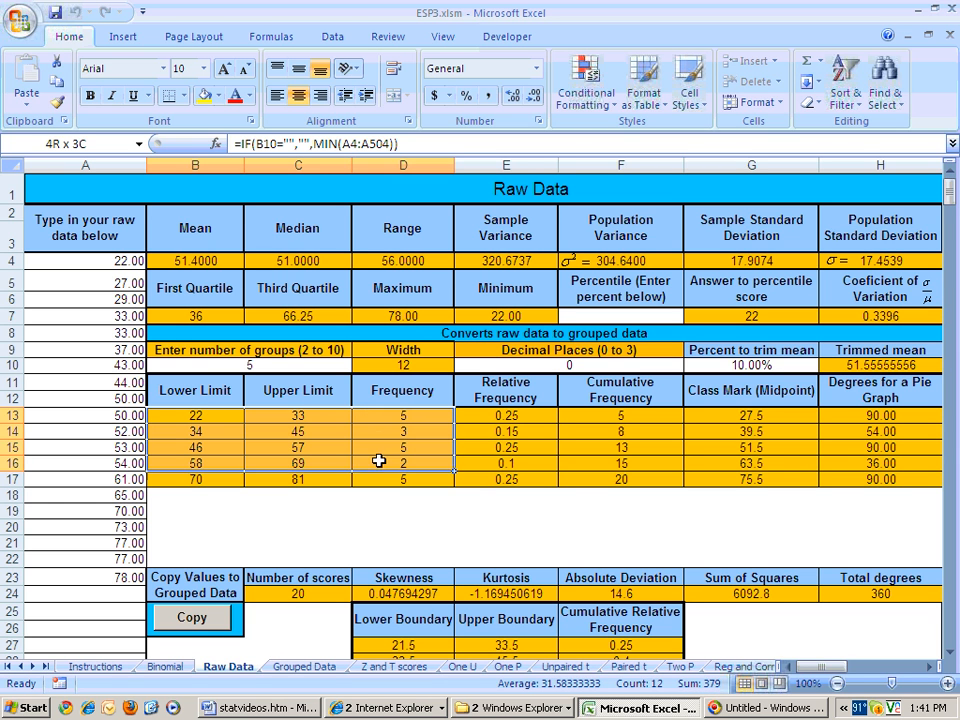
right_click(300, 460)
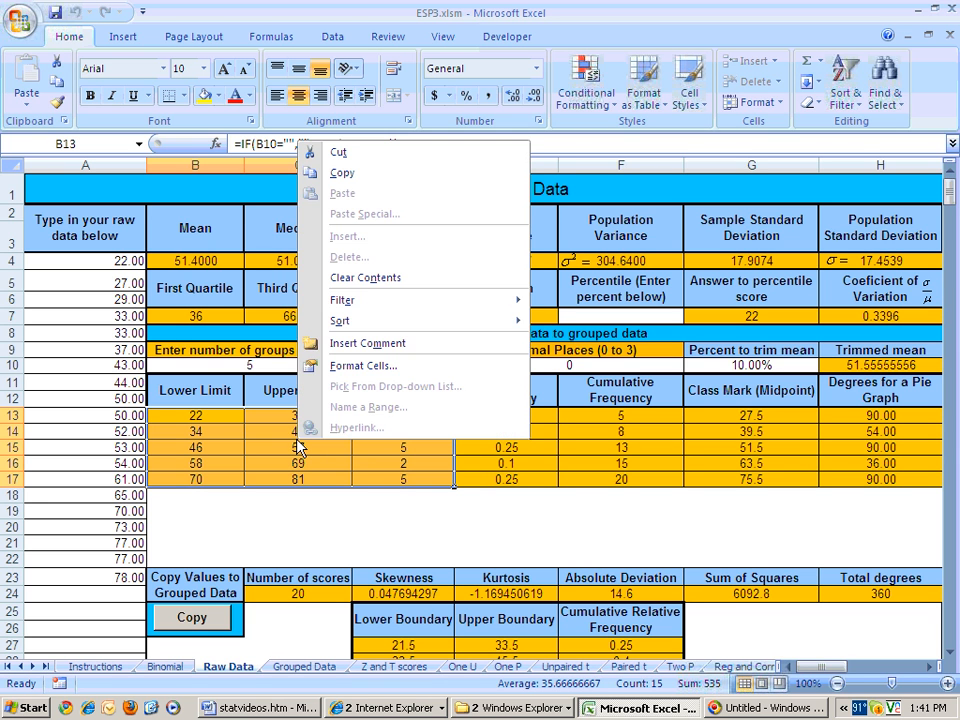
mouse_move(342, 172)
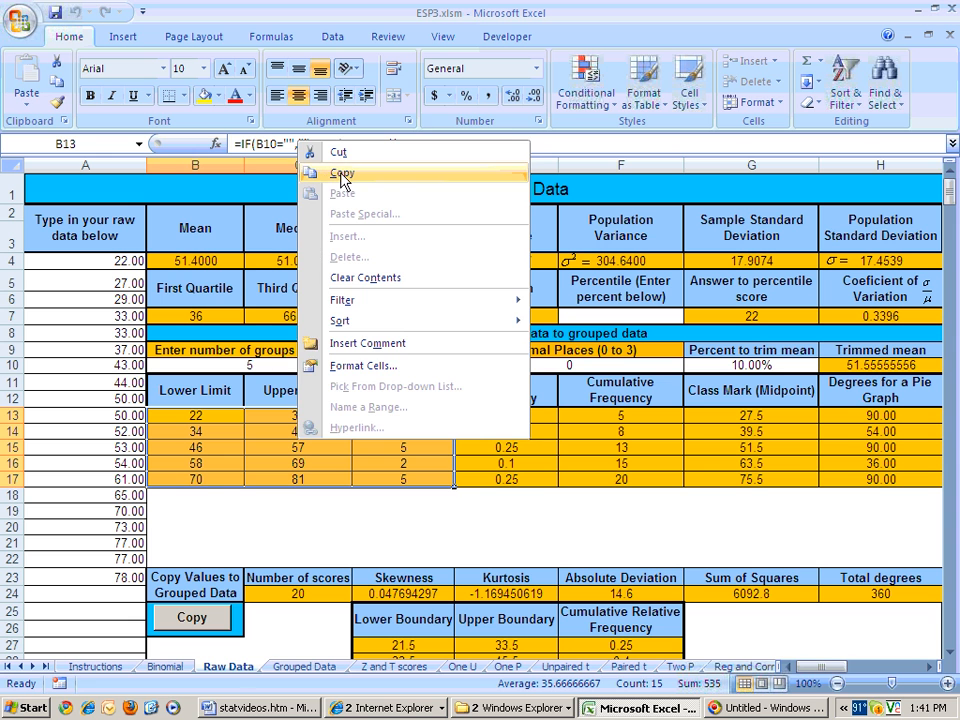
left_click(342, 172)
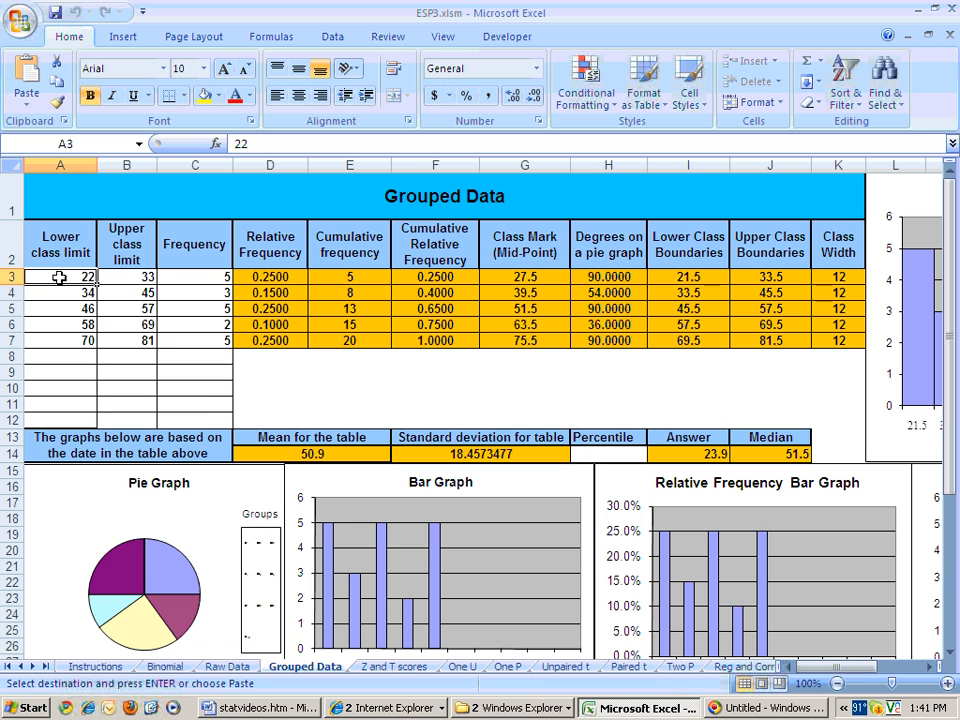
Target cell A3 on Grouped Data for pasting the class limits and frequencies
right_click(60, 276)
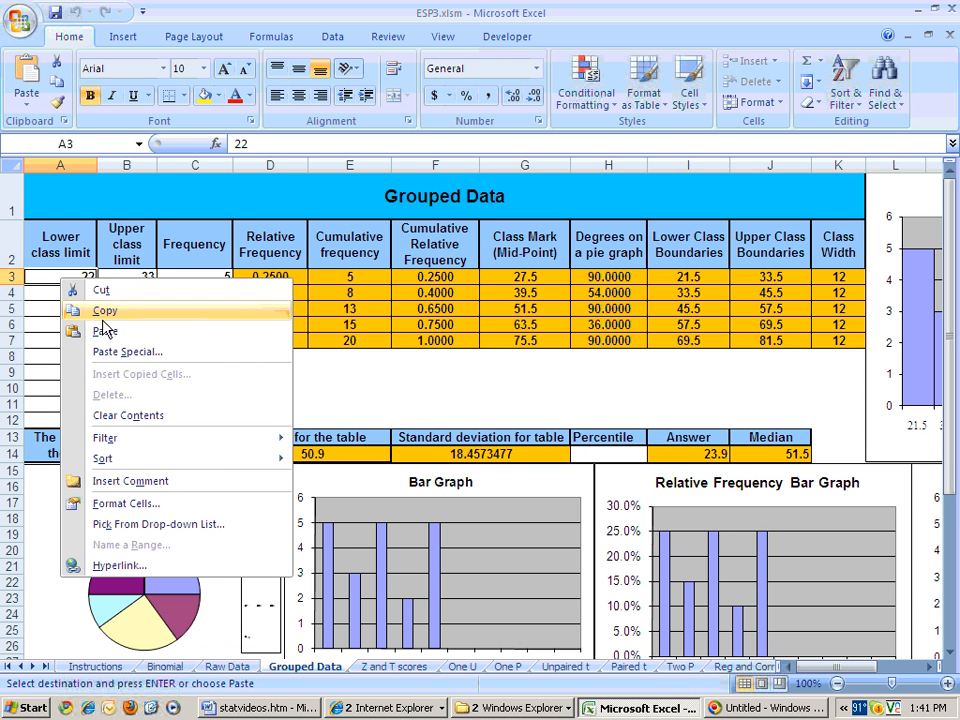
mouse_move(128, 352)
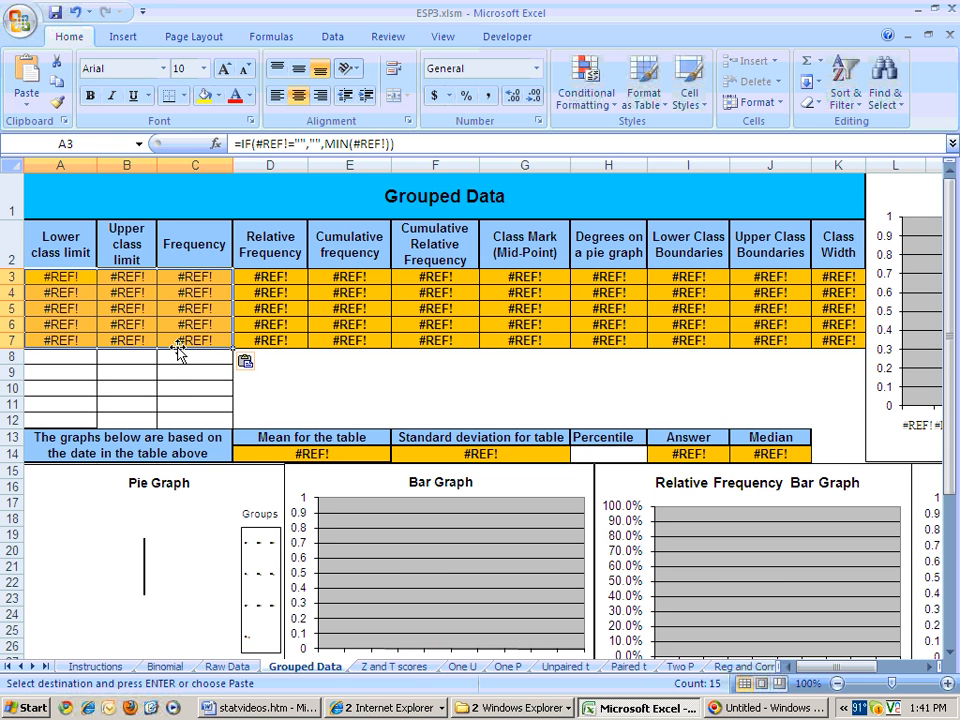
mouse_move(128, 348)
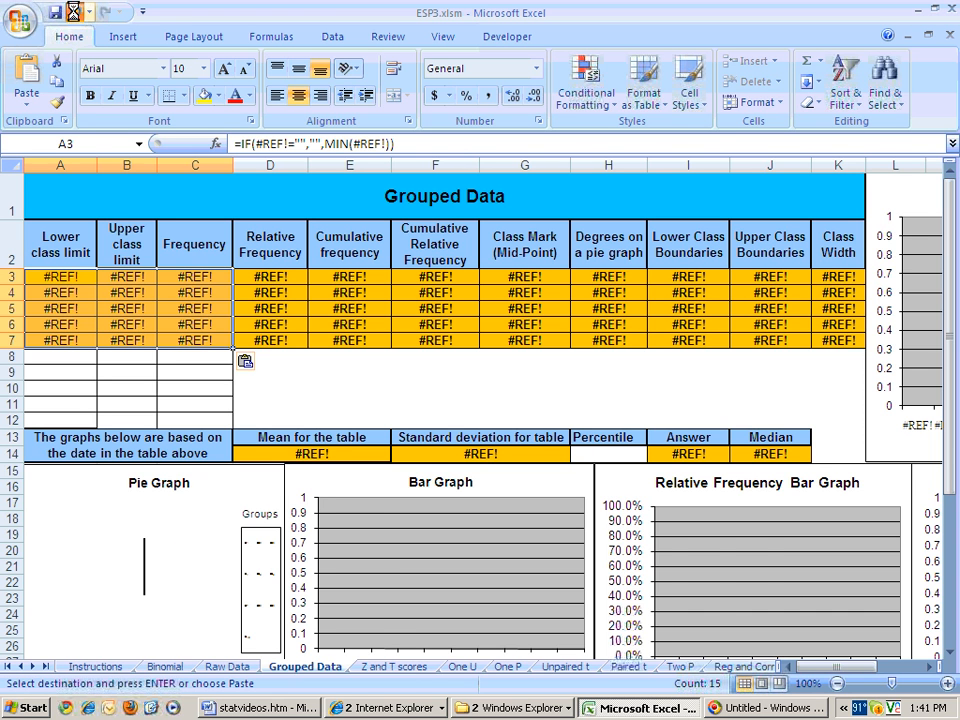
Paste the class limits and frequencies into A3 as values via Paste Special
right_click(60, 276)
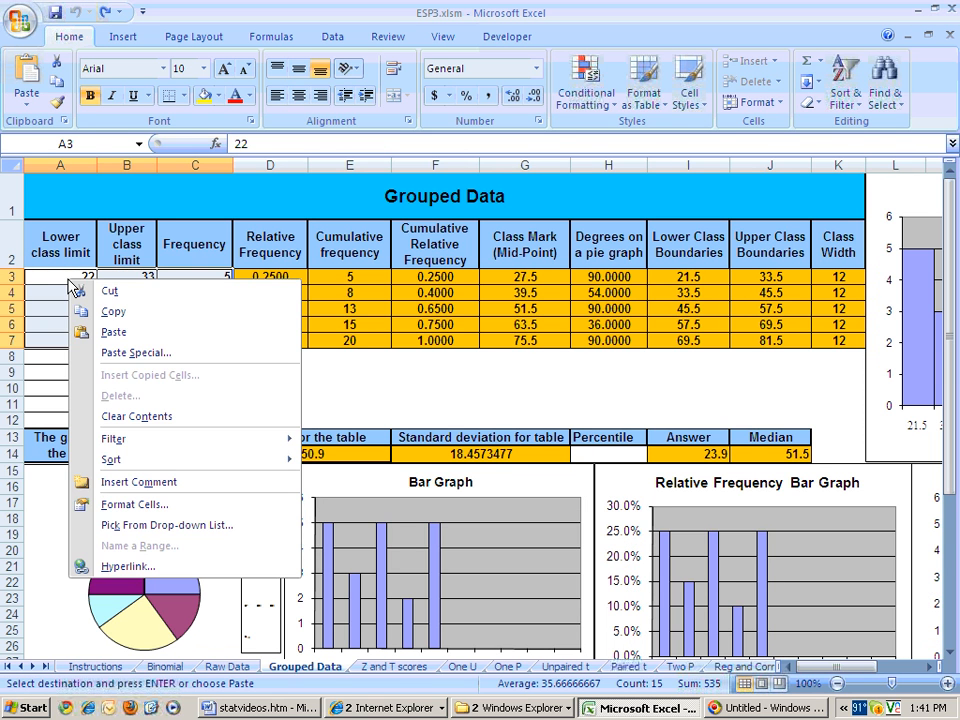
left_click(136, 352)
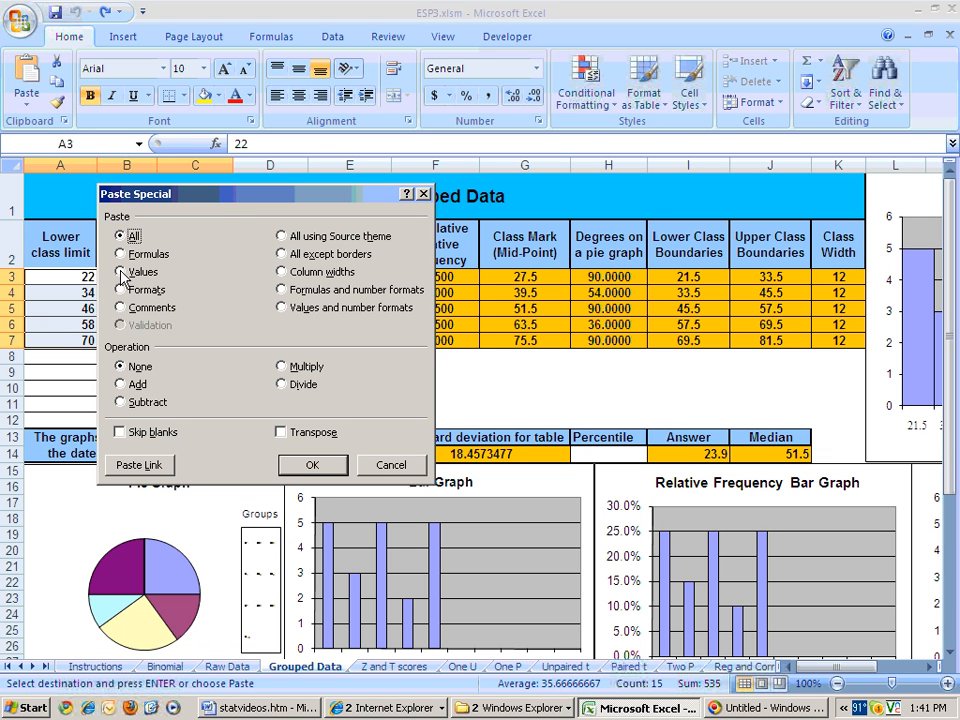
left_click(312, 464)
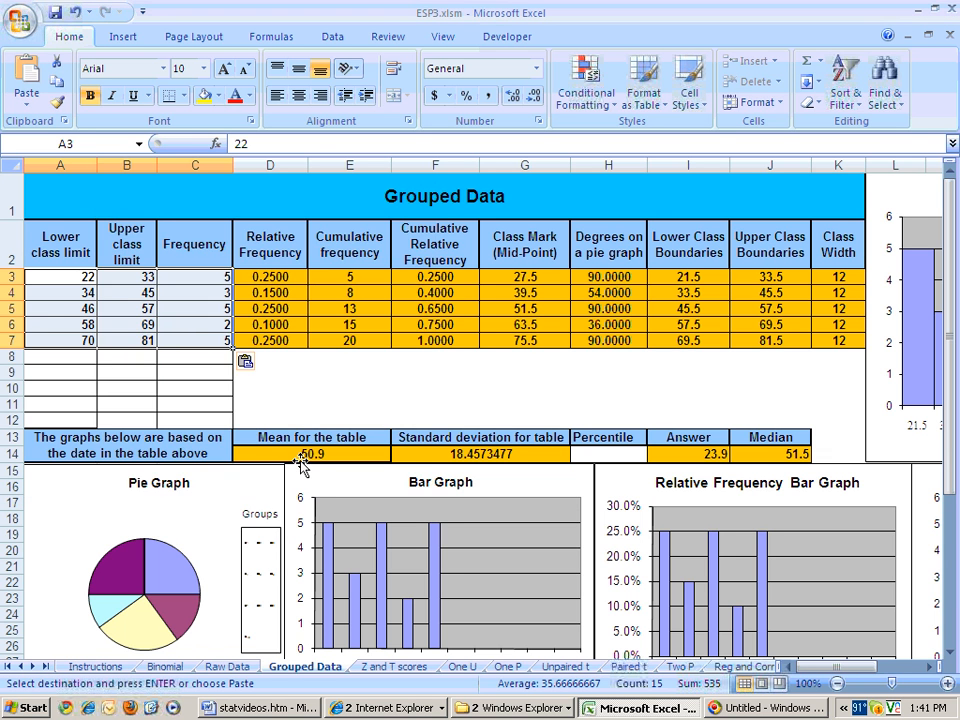
mouse_move(432, 678)
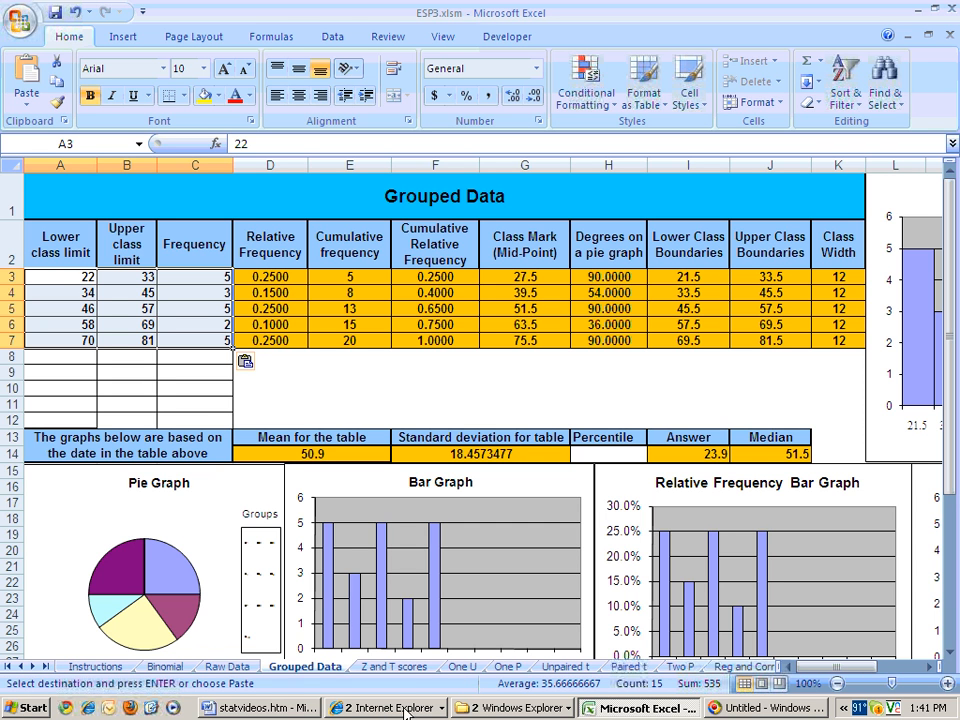
Download and open the 19.doc scores file from Question 7 of the quiz in Word
left_click(386, 708)
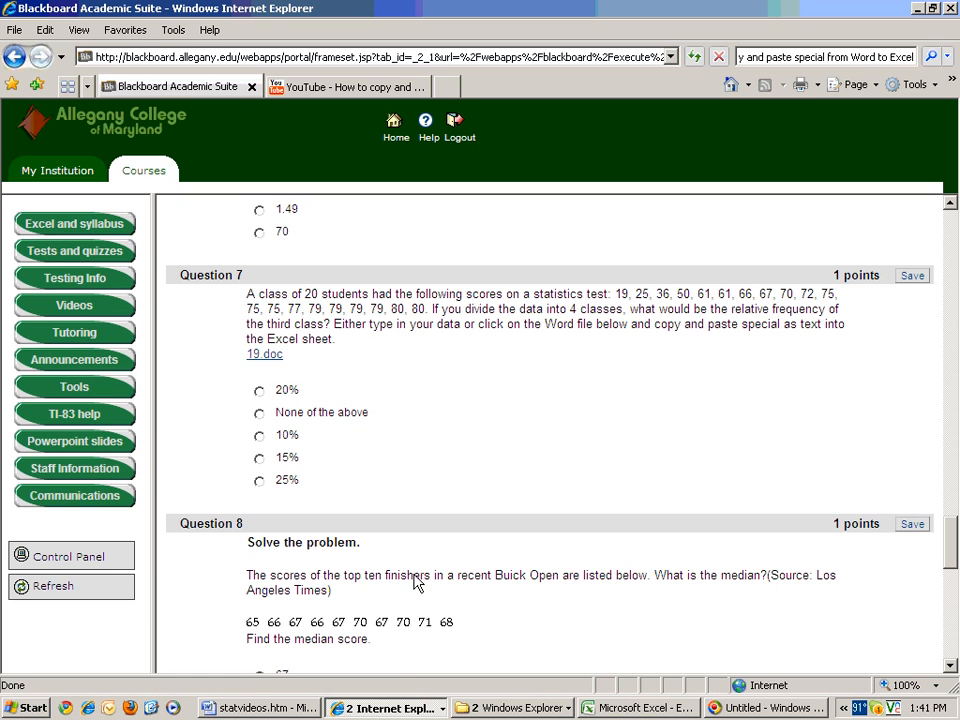
mouse_move(364, 392)
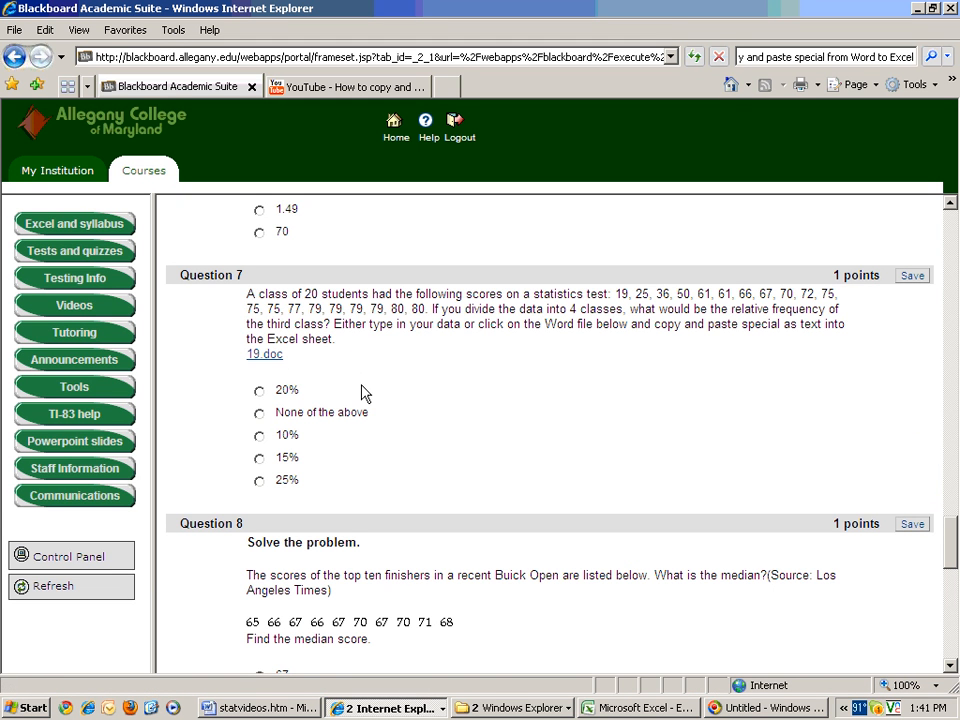
mouse_move(268, 380)
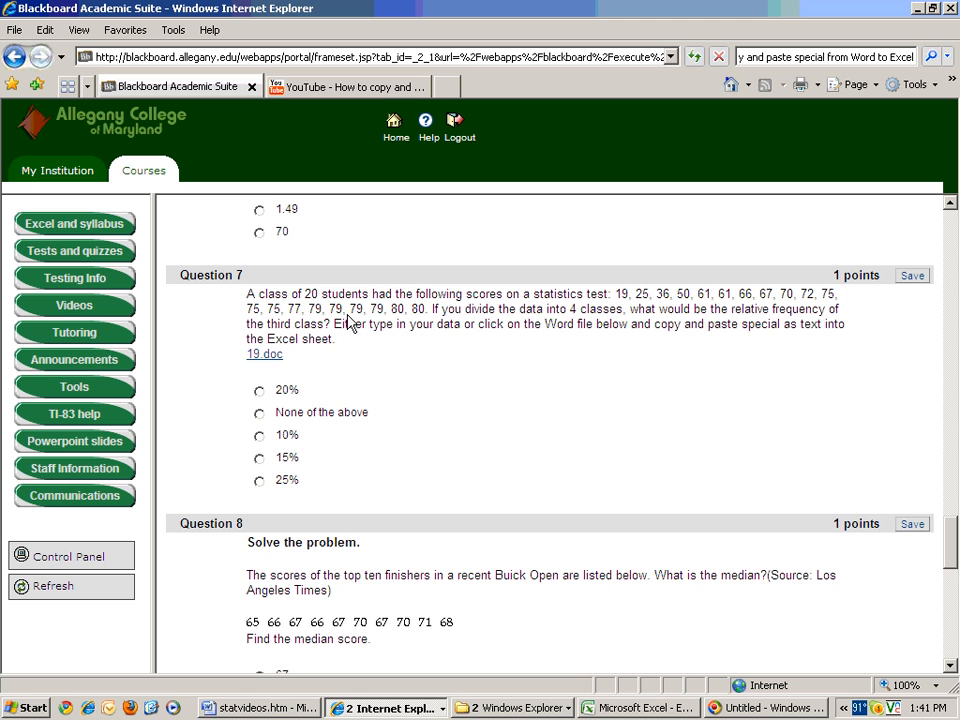
mouse_move(368, 336)
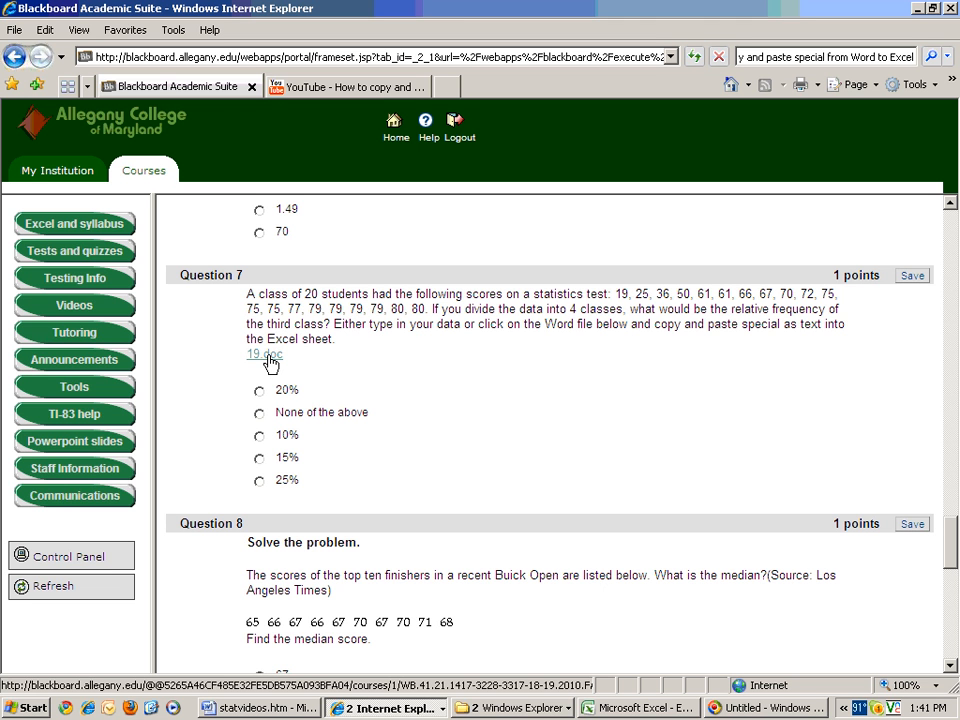
left_click(264, 354)
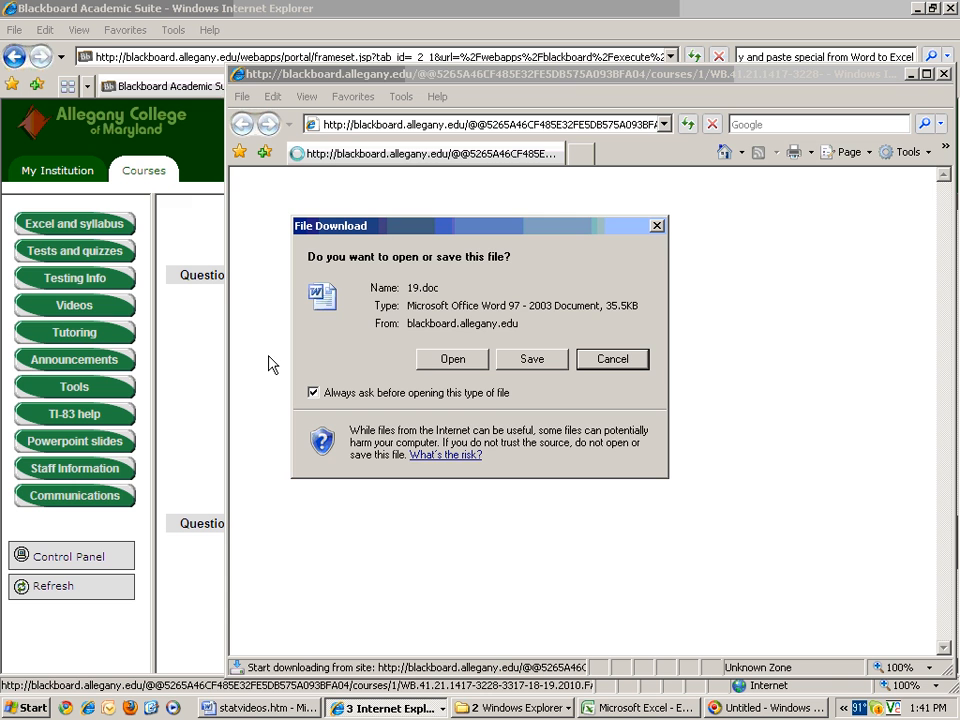
left_click(612, 360)
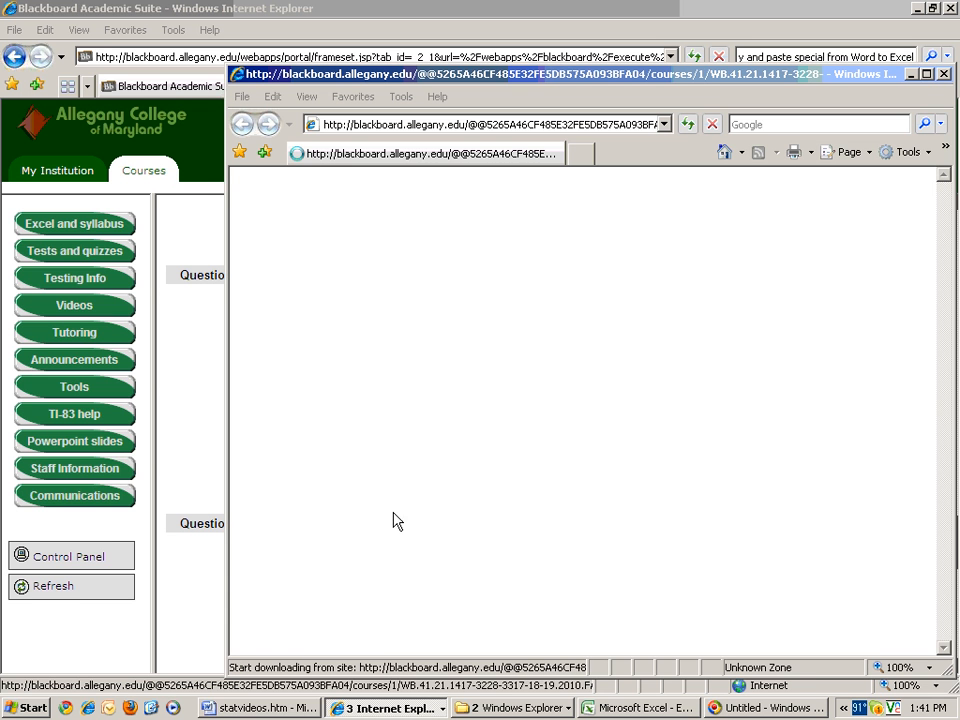
left_click(248, 708)
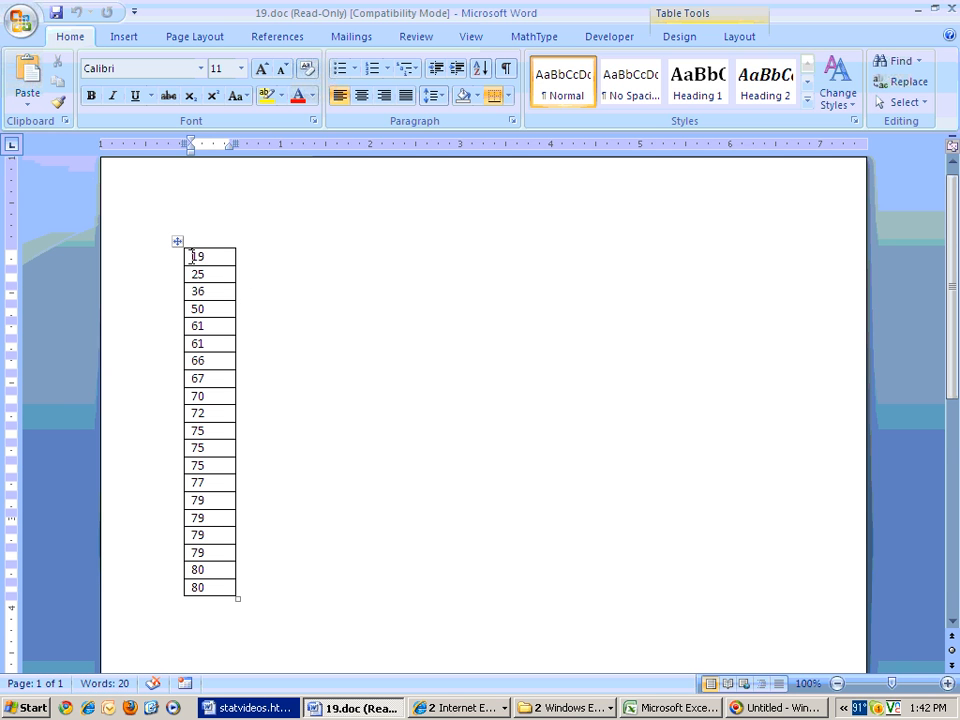
Copy the 20 scores from the Word table column and return to Excel
left_click_drag(210, 256, 210, 384)
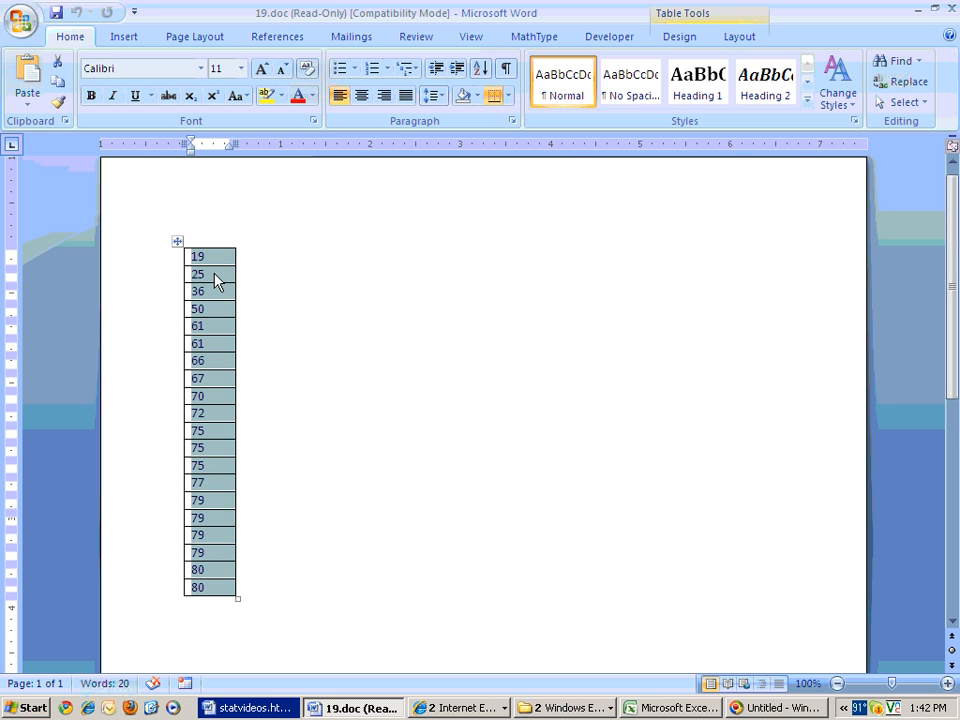
right_click(218, 280)
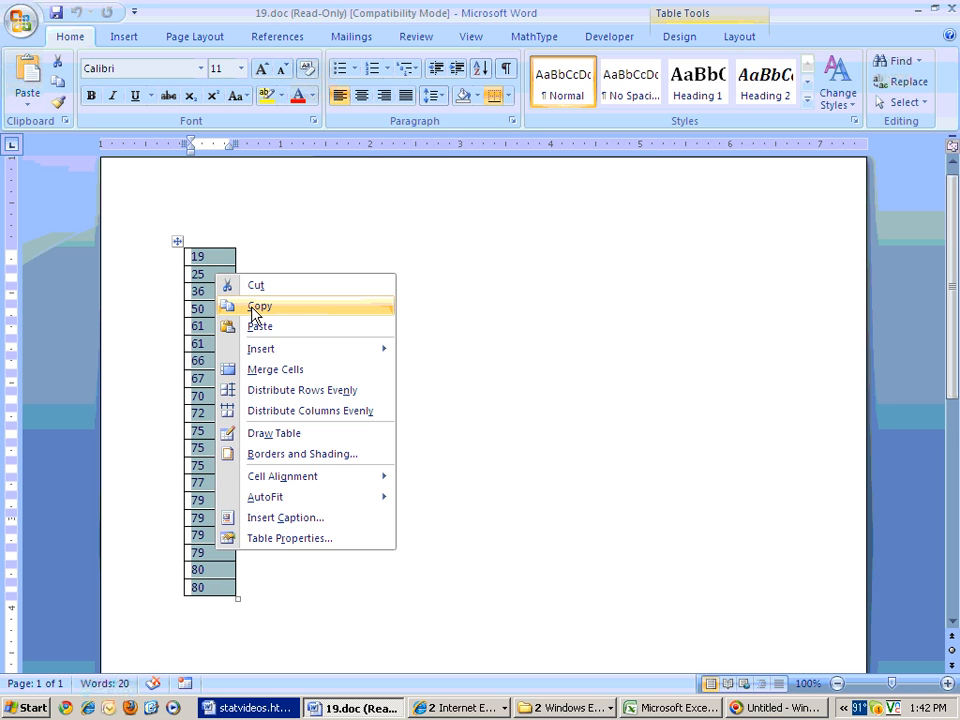
left_click(260, 306)
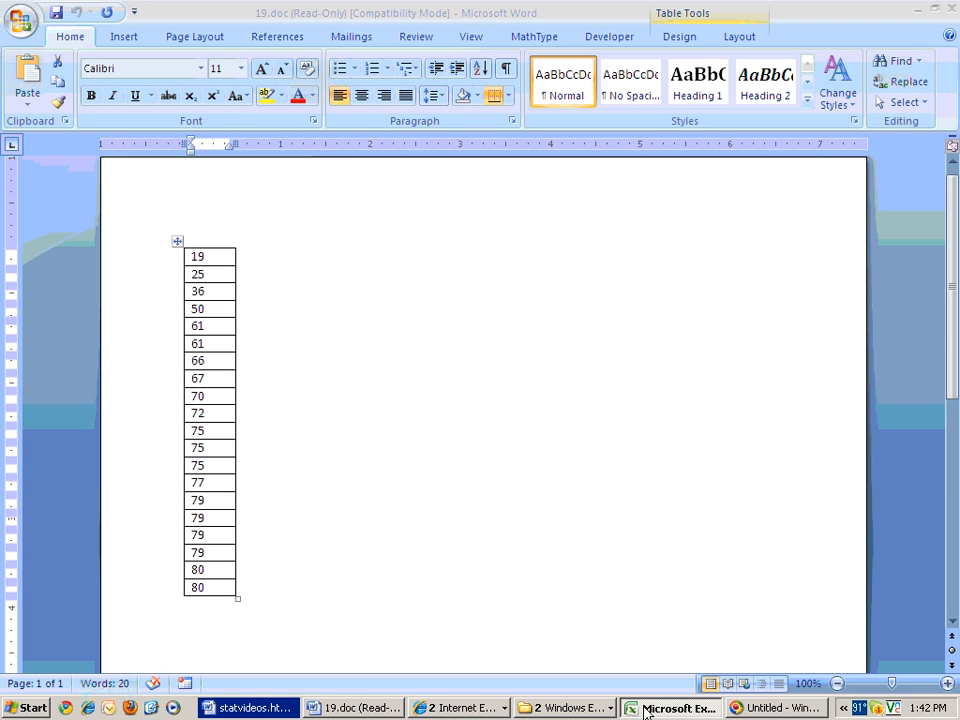
left_click(676, 708)
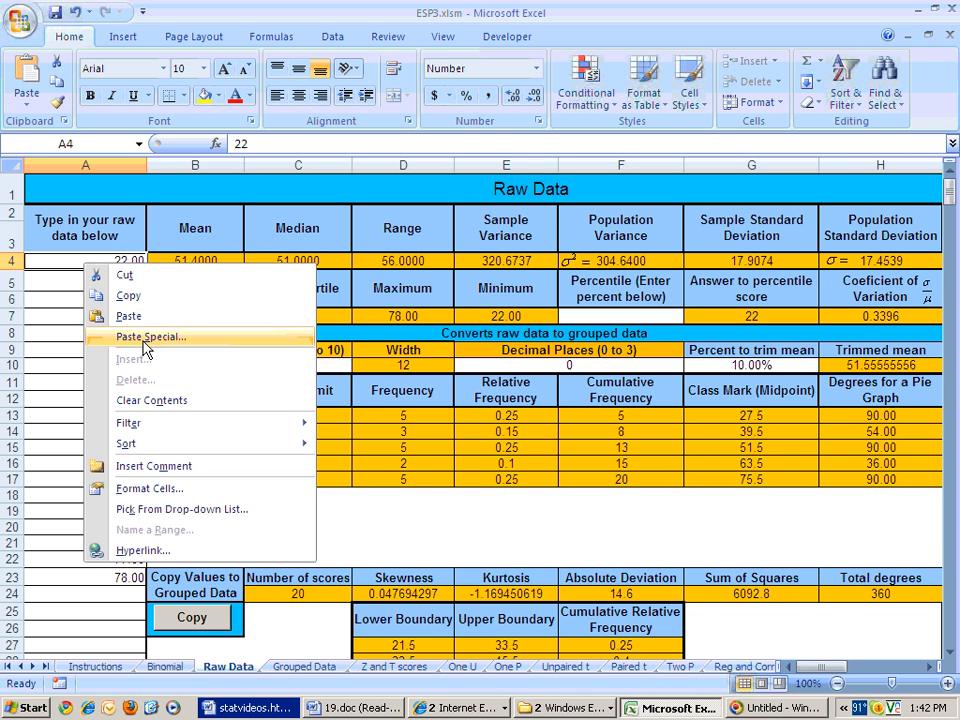
Cancel Paste Special, paste the Word scores normally and dismiss the protected-cell warning
left_click(150, 336)
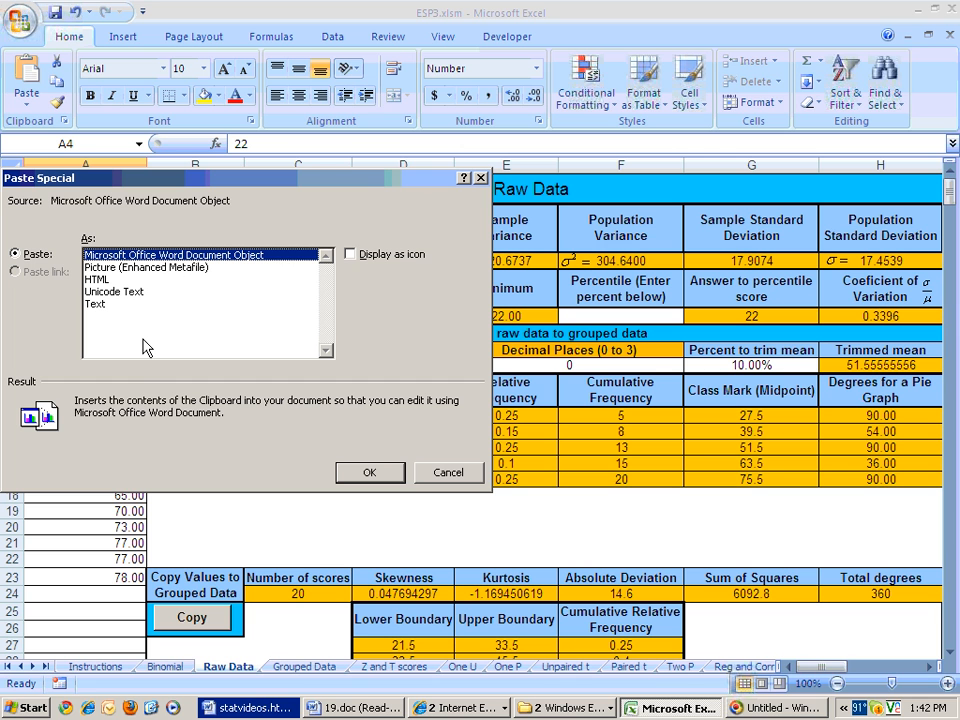
mouse_move(132, 332)
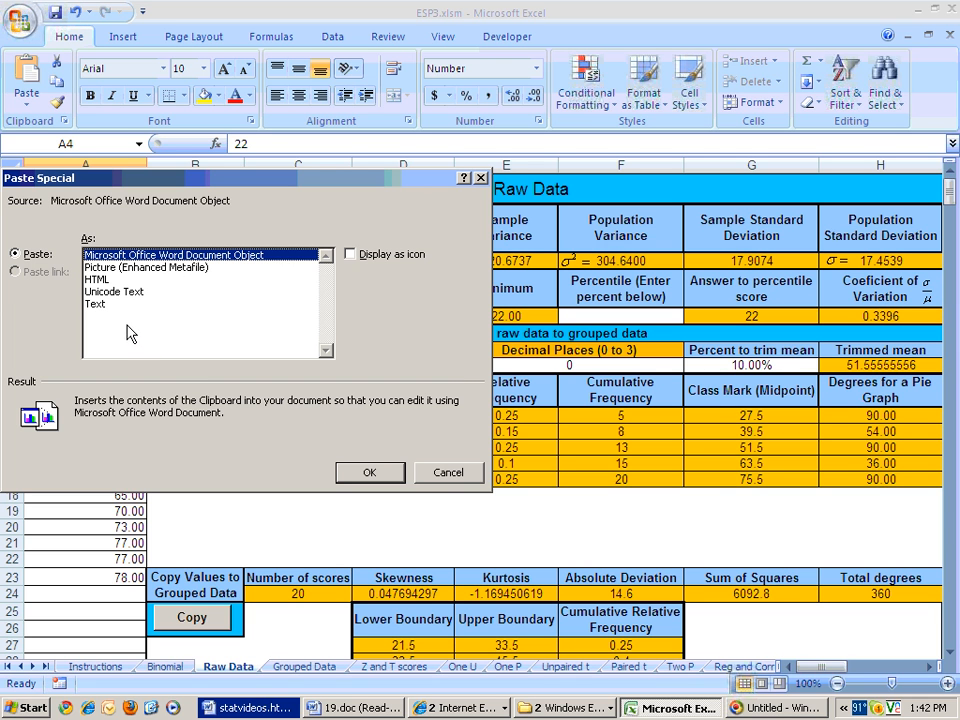
mouse_move(438, 480)
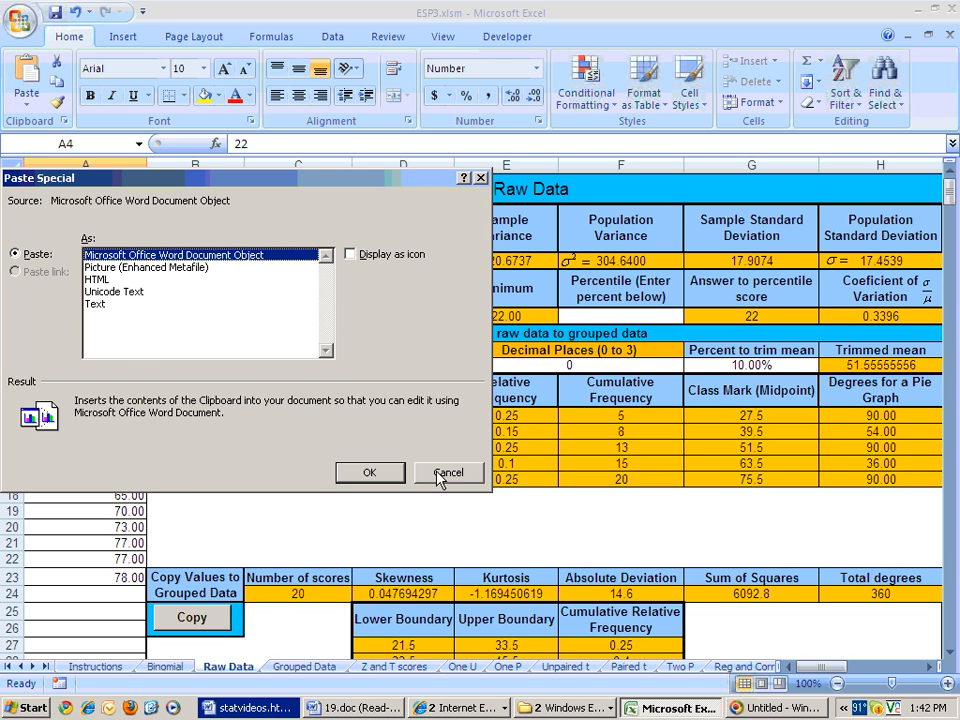
left_click(448, 472)
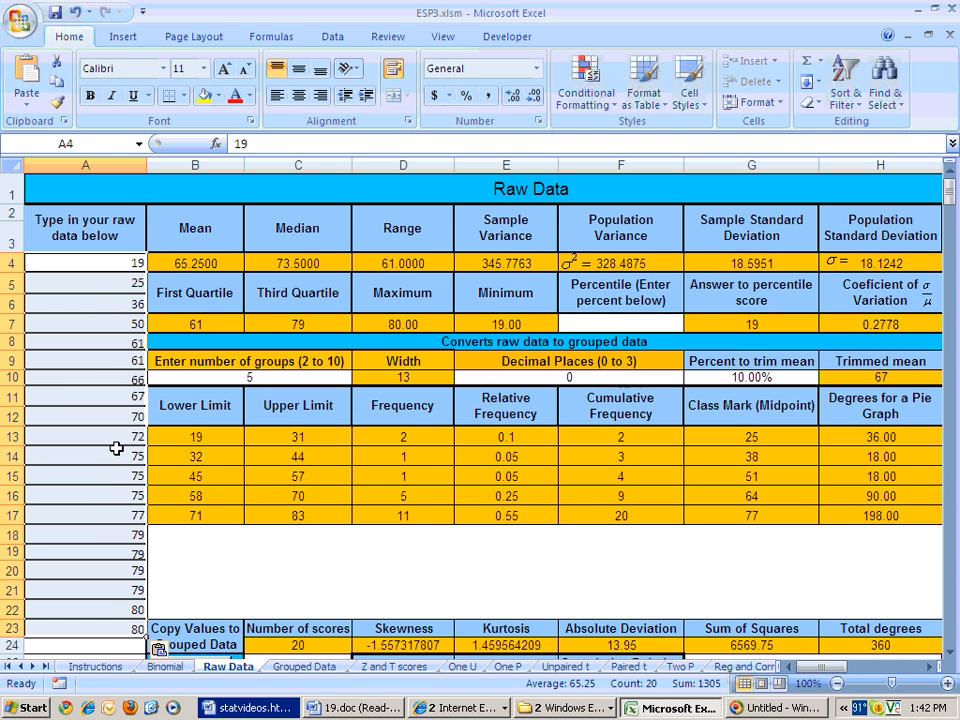
mouse_move(100, 416)
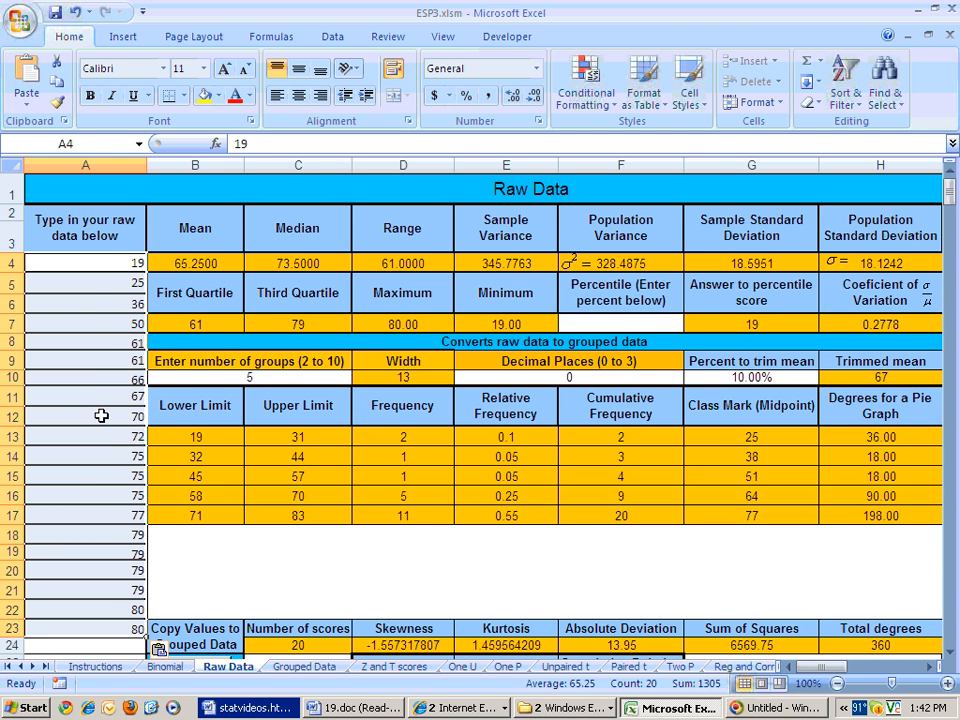
left_click(86, 396)
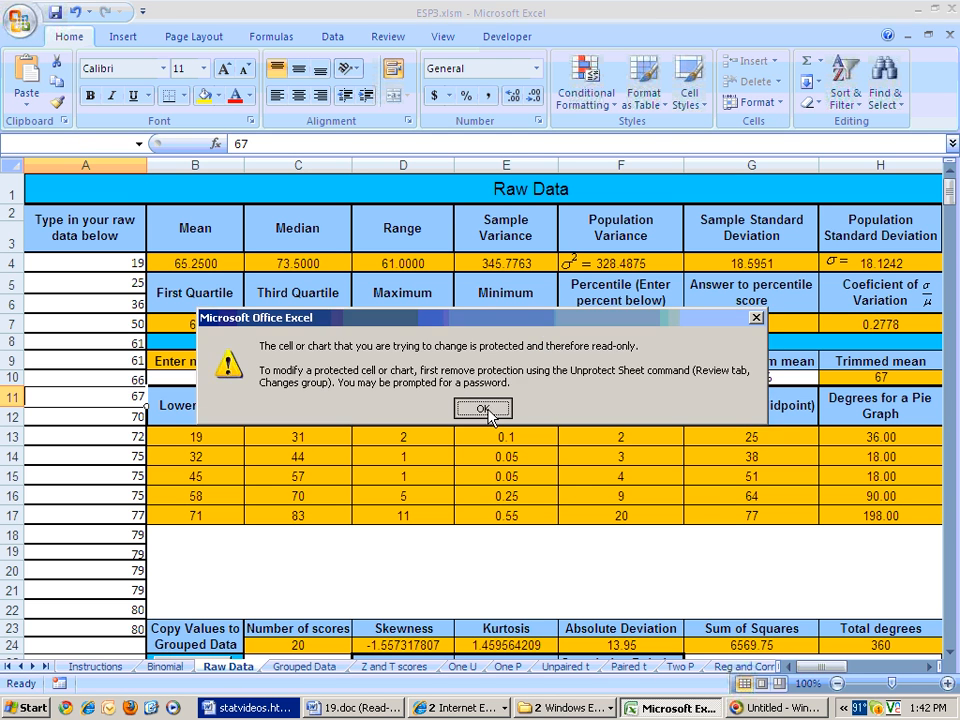
left_click(484, 408)
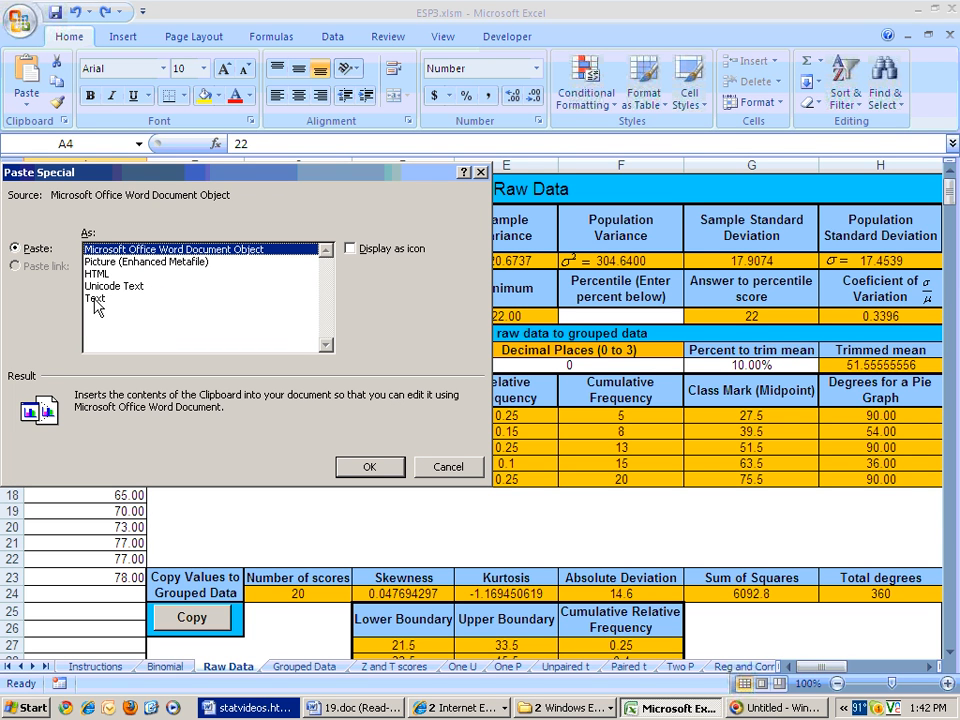
Paste the scores into A4 as plain Text and verify the values down to A22
left_click(96, 298)
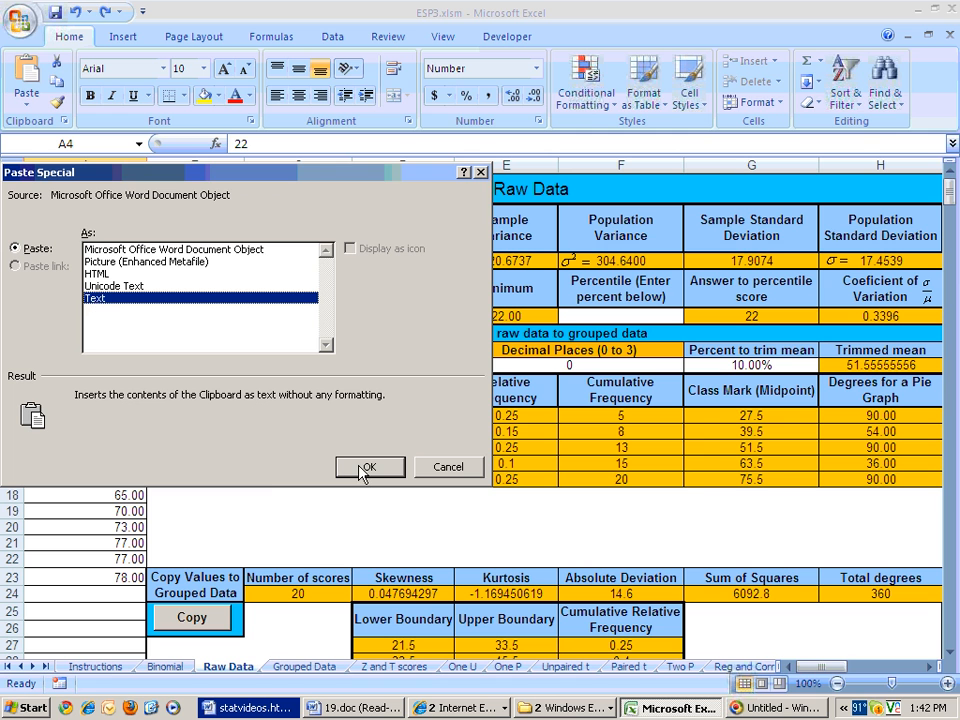
left_click(368, 468)
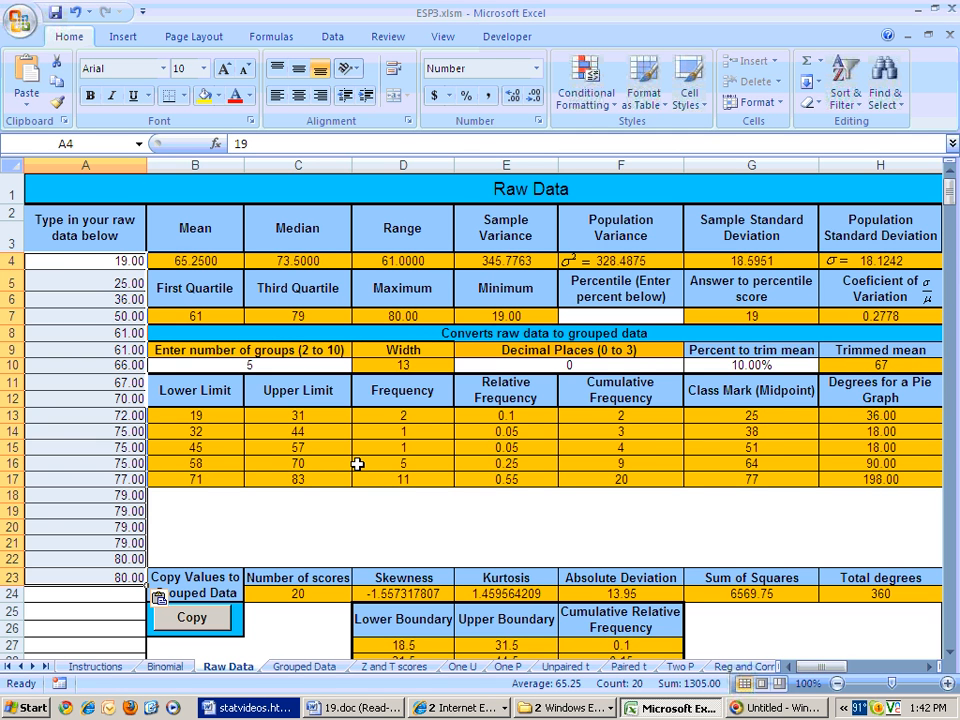
mouse_move(120, 596)
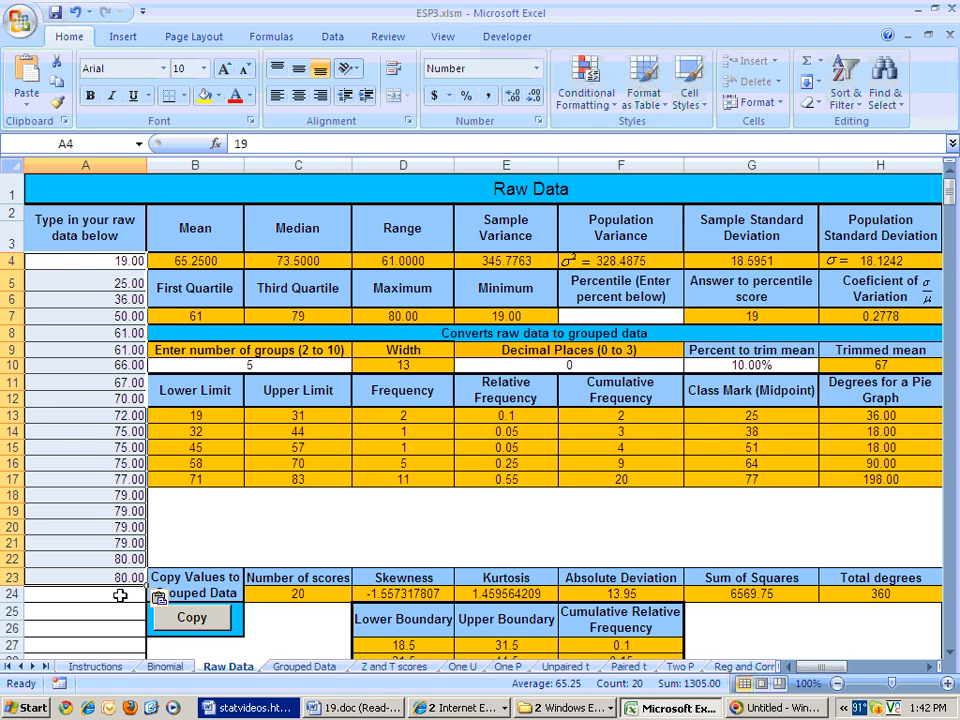
left_click(84, 644)
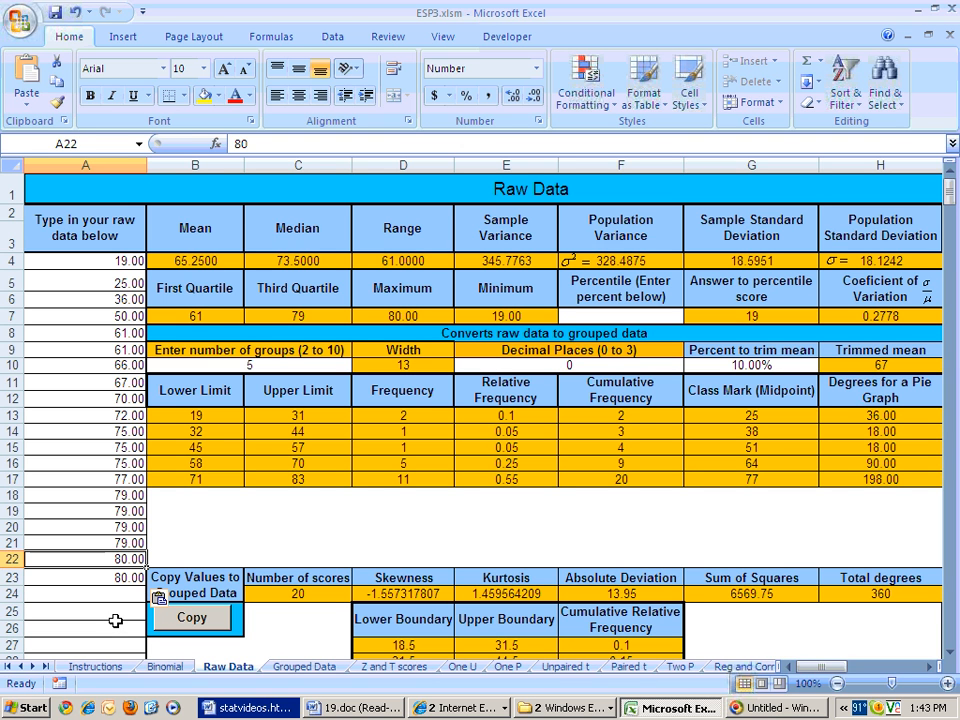
mouse_move(540, 376)
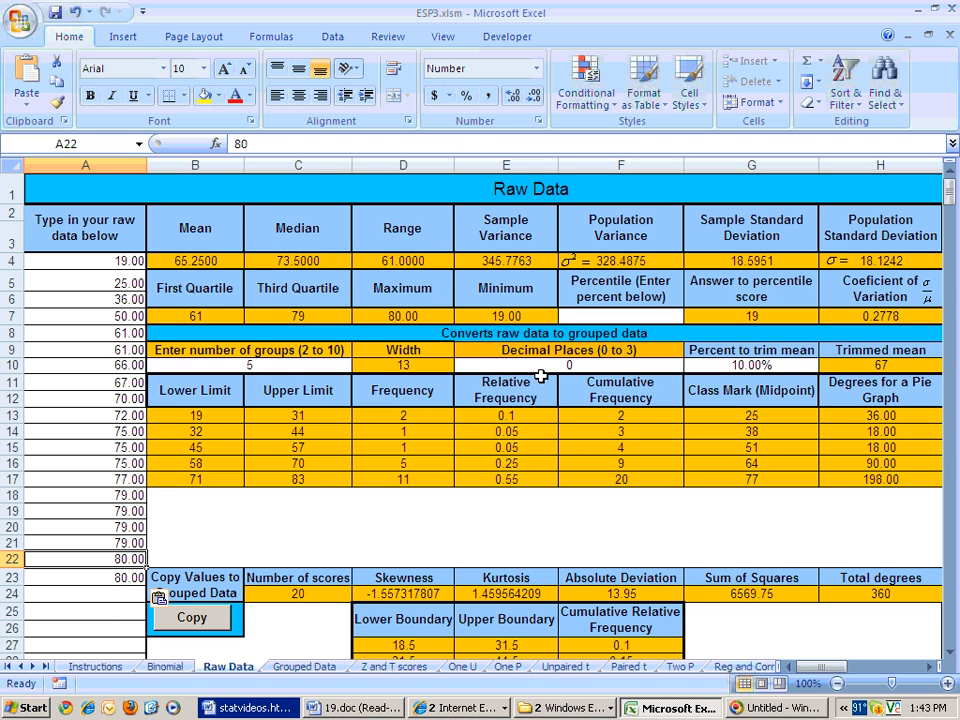
mouse_move(324, 496)
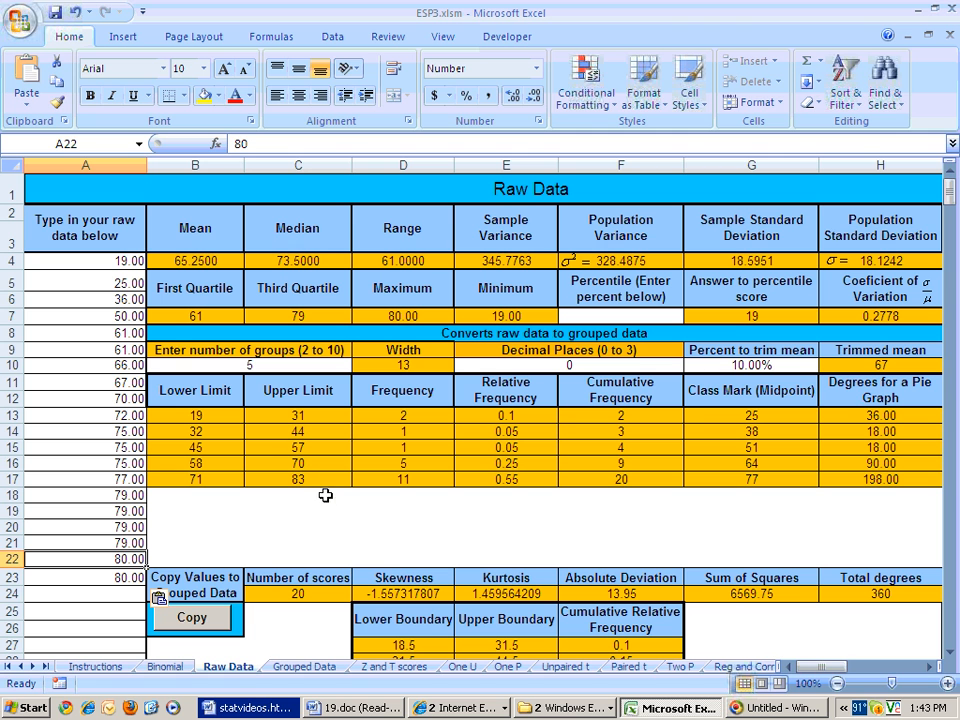
mouse_move(312, 478)
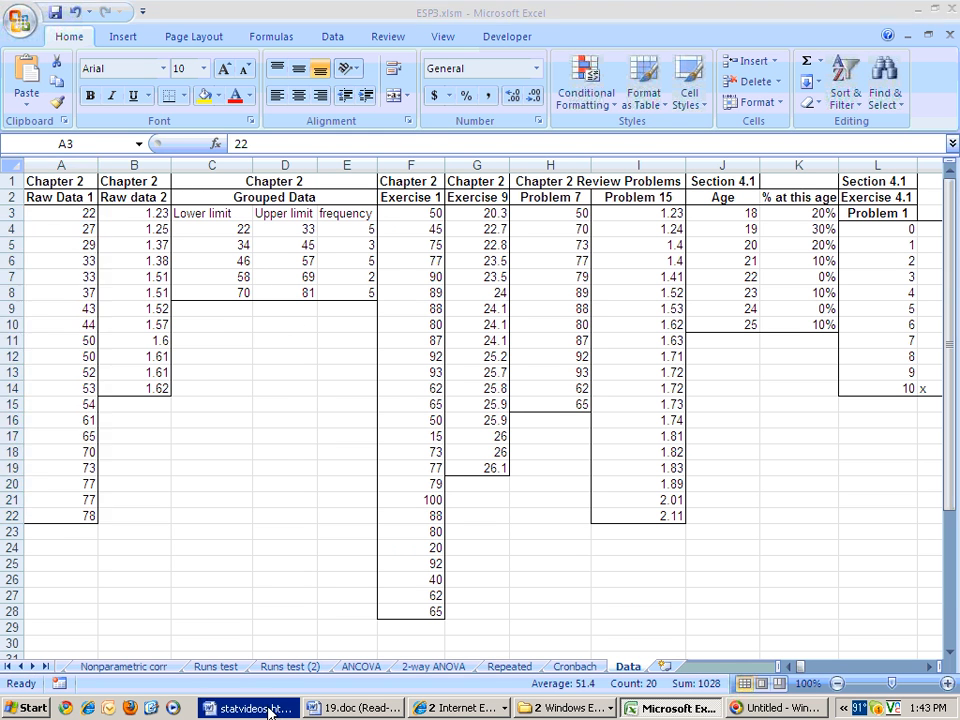
Bring the 19.doc scores document in Word back to the front from the taskbar
left_click(352, 708)
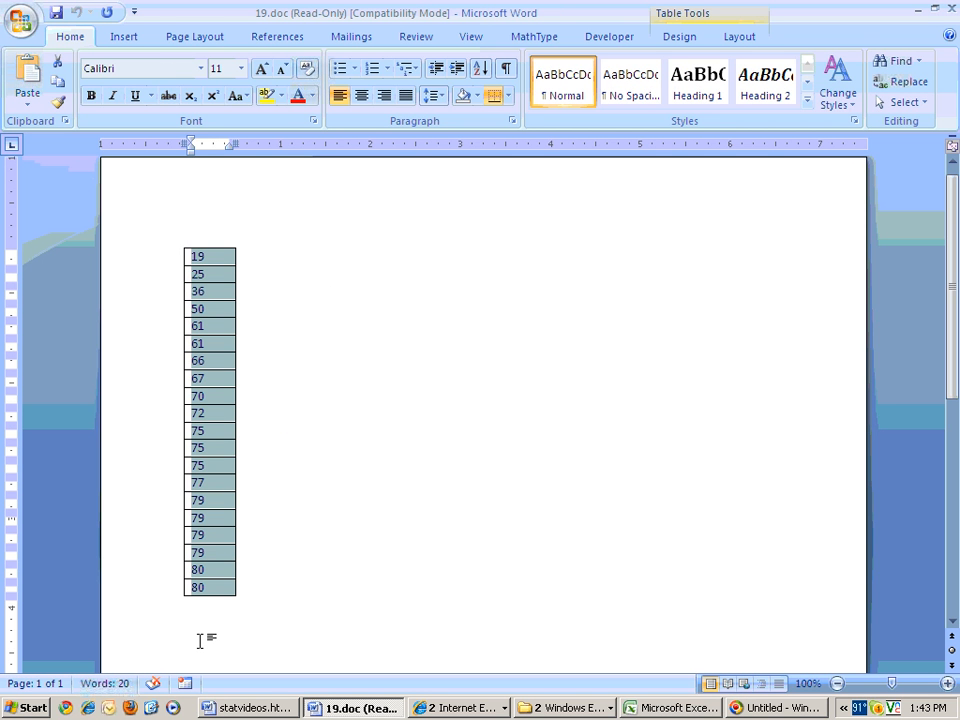
mouse_move(300, 630)
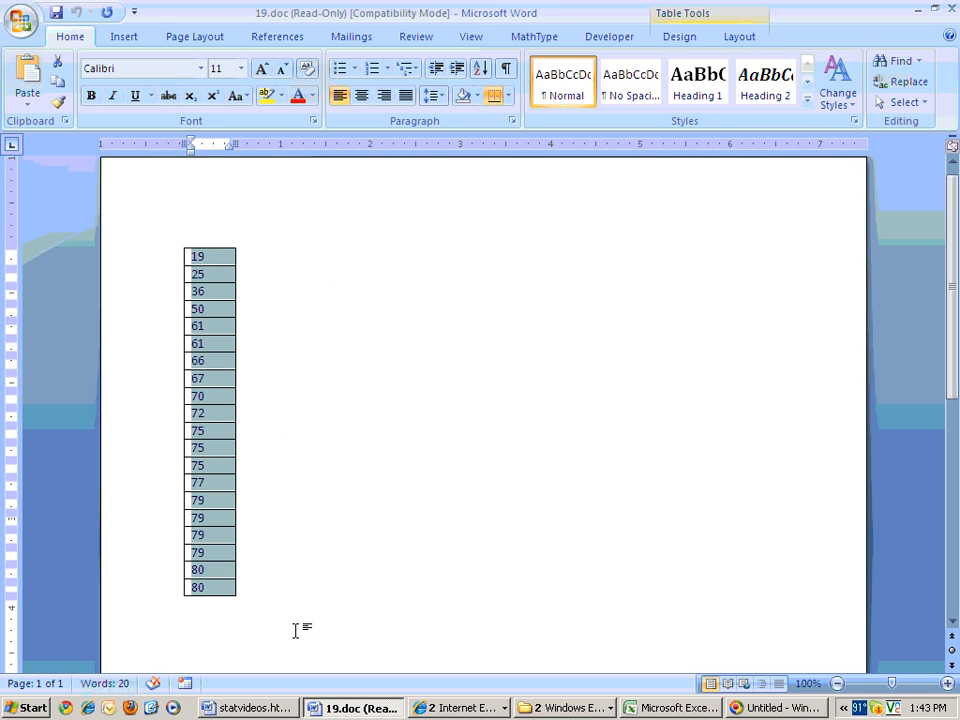